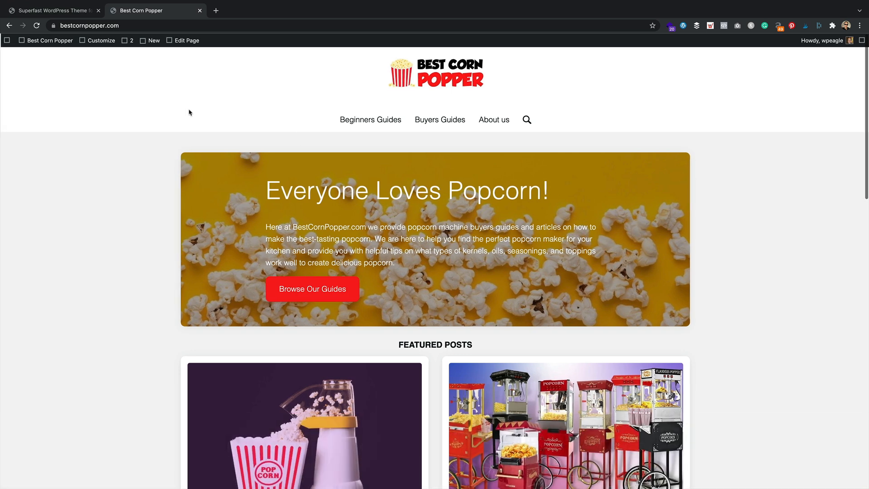
# Leave the Best Corn Popper front page for the popcorntheme.com tab.
pyautogui.scroll(-3)
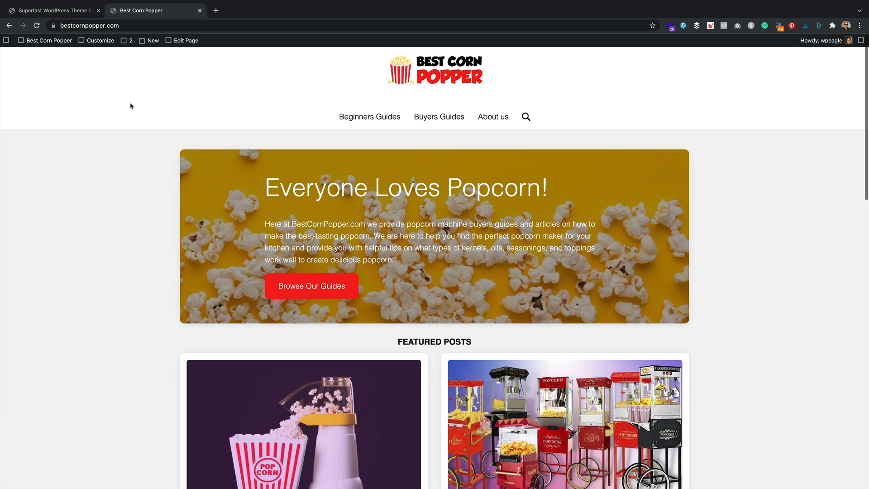
pyautogui.click(52, 10)
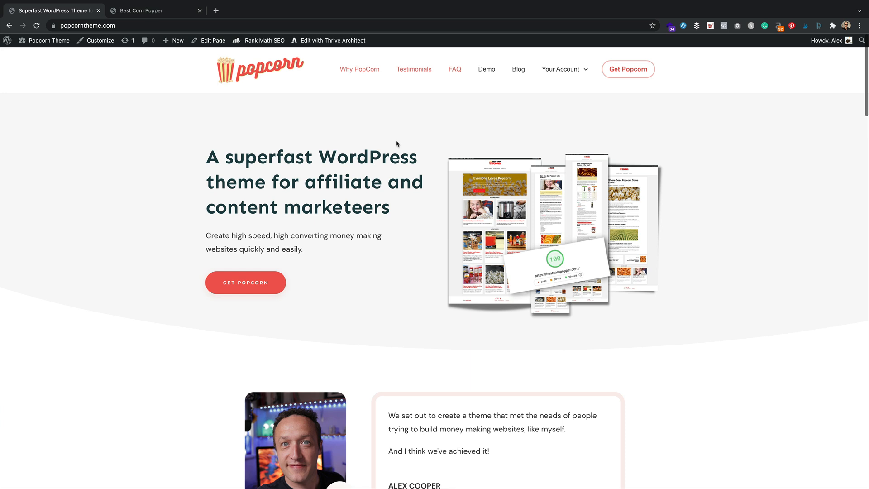
pyautogui.moveTo(568, 121)
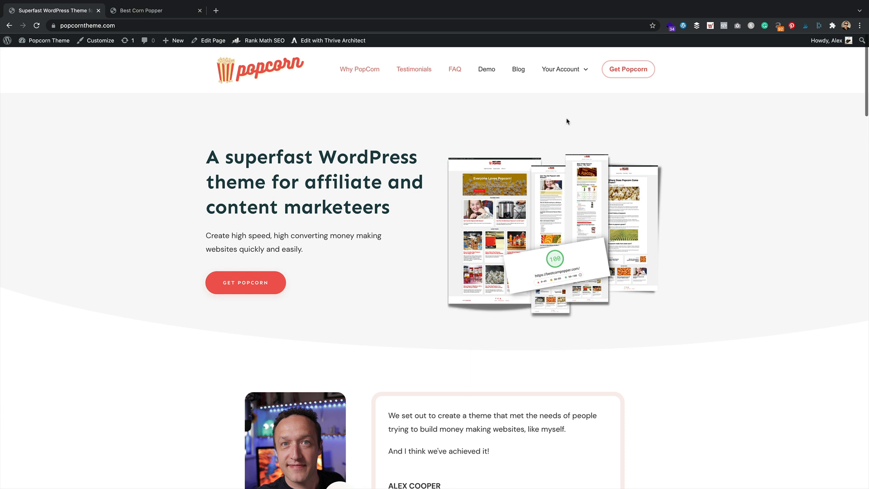
# Download the Popcorn Theme v1.1.1 (Current) package from Your Account > Downloads into Downloads.
pyautogui.click(561, 69)
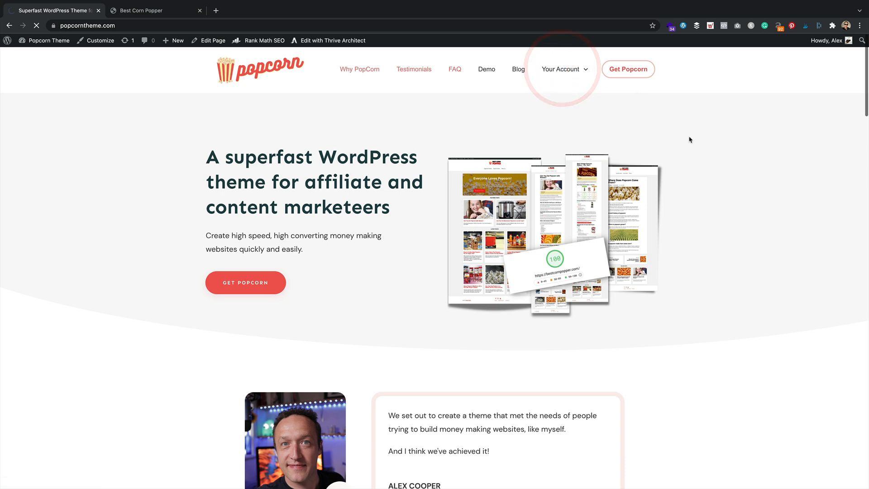
pyautogui.click(561, 69)
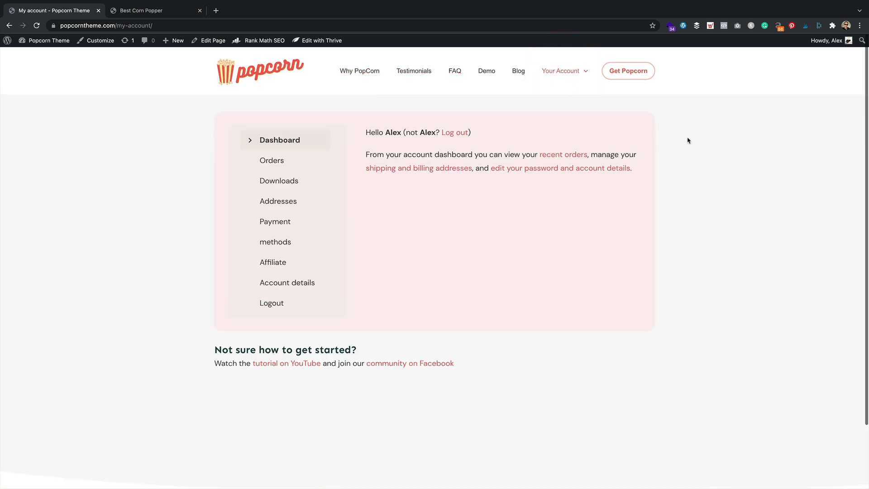
pyautogui.click(272, 160)
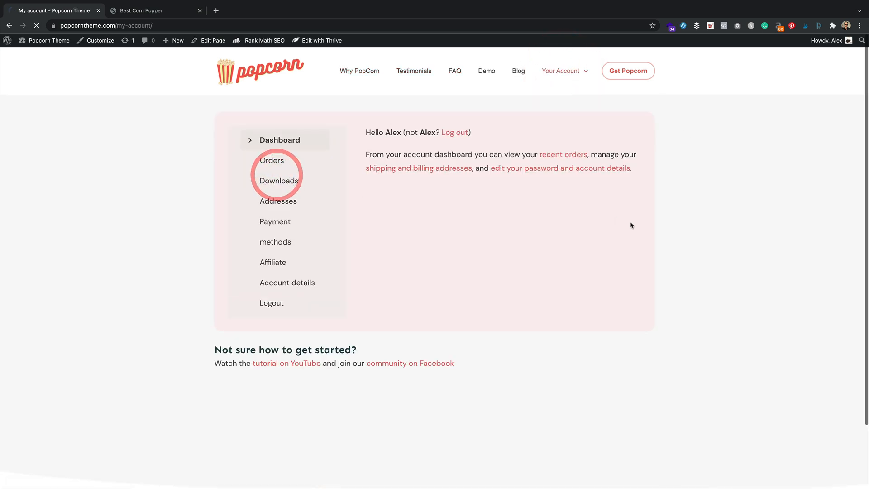
pyautogui.click(280, 181)
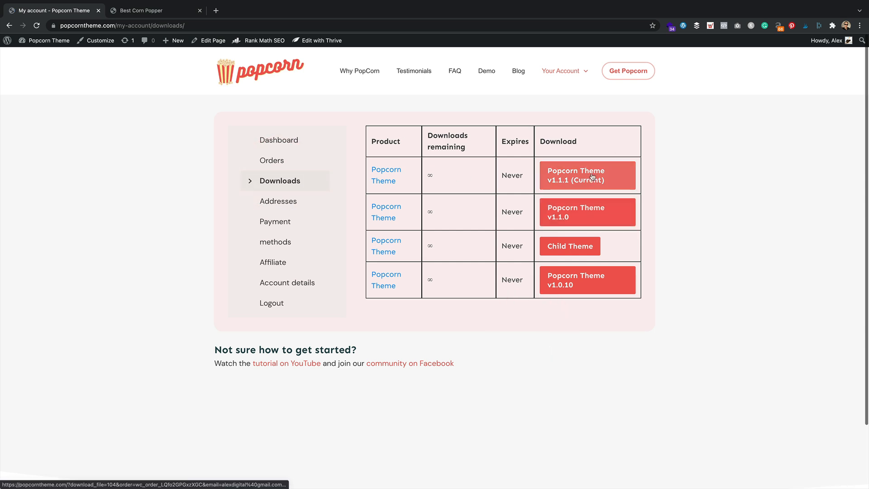
pyautogui.click(587, 175)
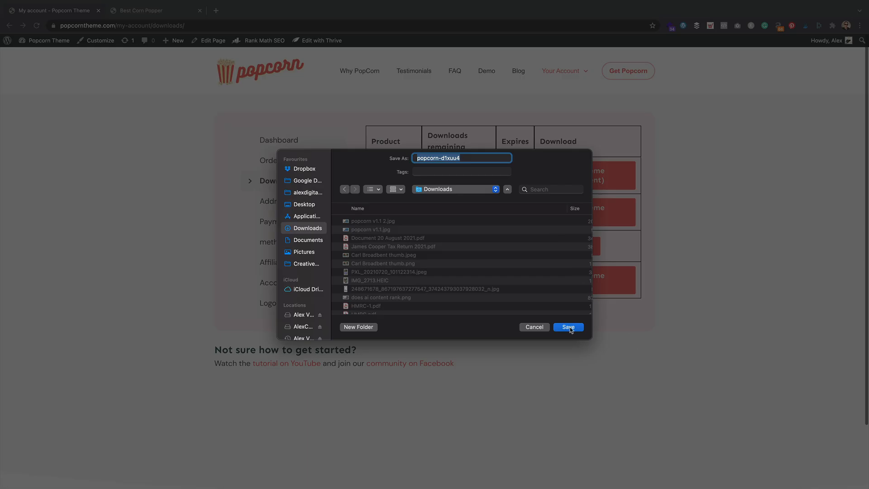
pyautogui.click(568, 326)
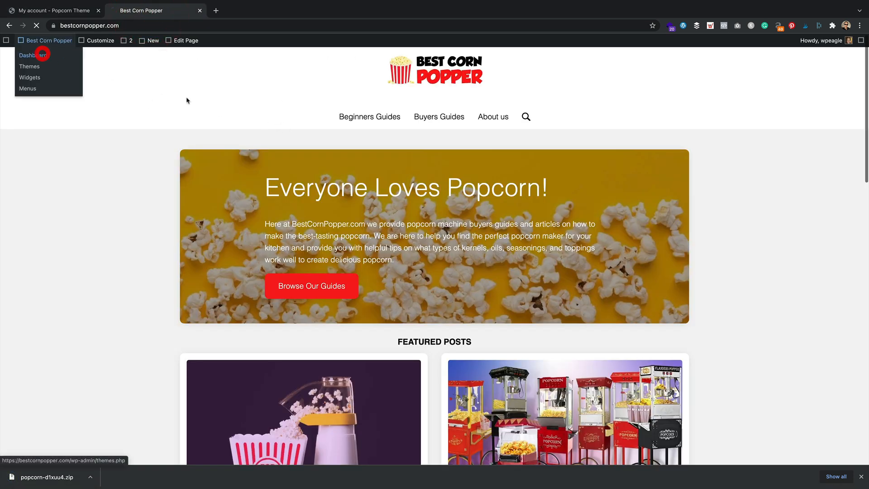
# Activate Twenty Twenty-One and view the old Popcorn theme's details (version 1.0.10).
pyautogui.click(32, 55)
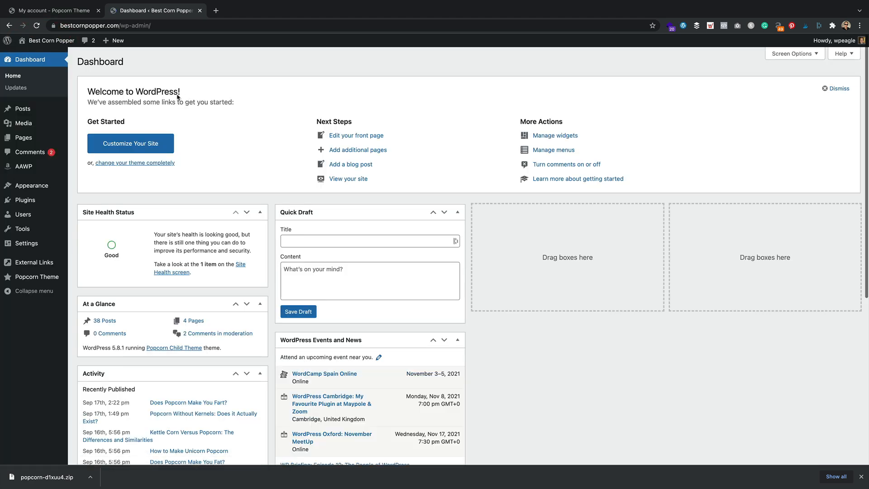
pyautogui.moveTo(31, 185)
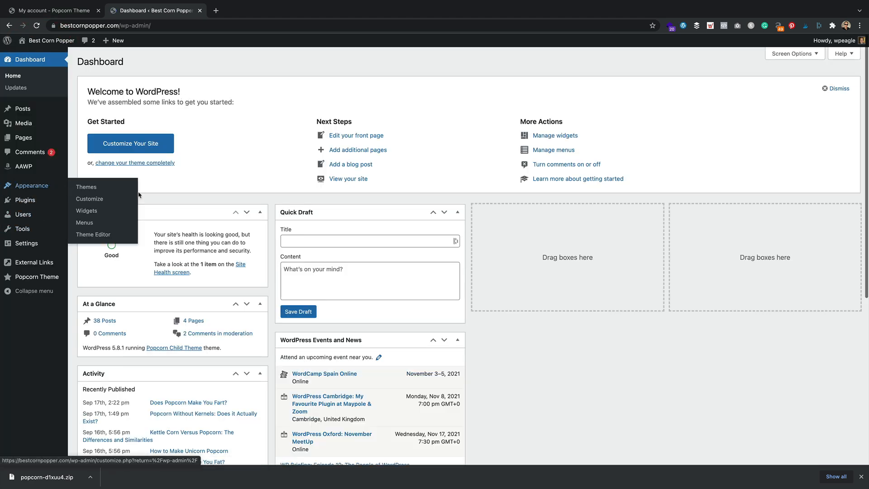
pyautogui.click(90, 198)
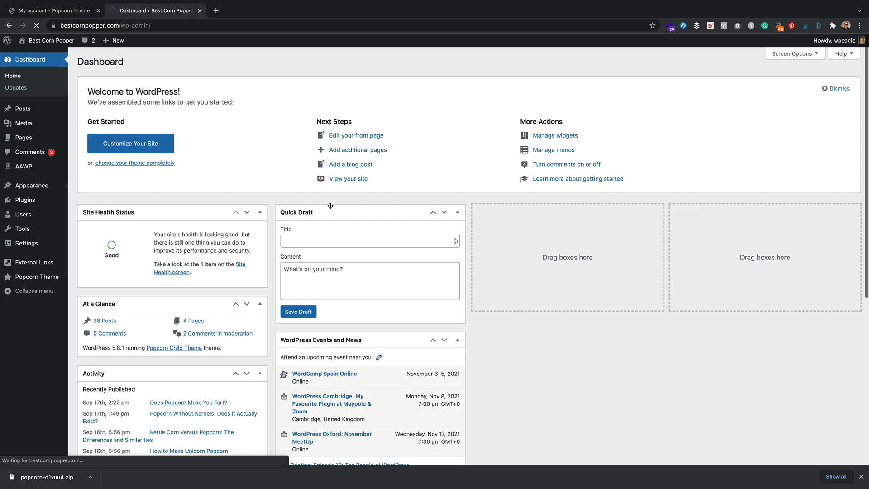
pyautogui.click(31, 185)
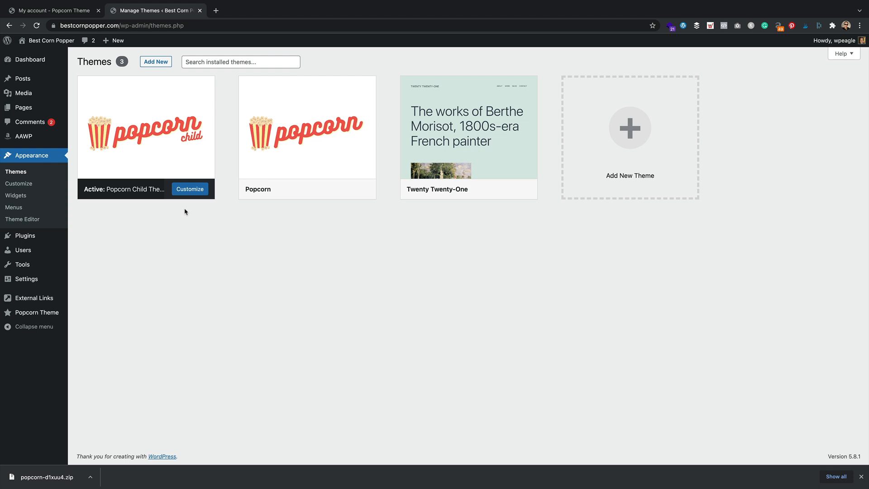
pyautogui.moveTo(365, 215)
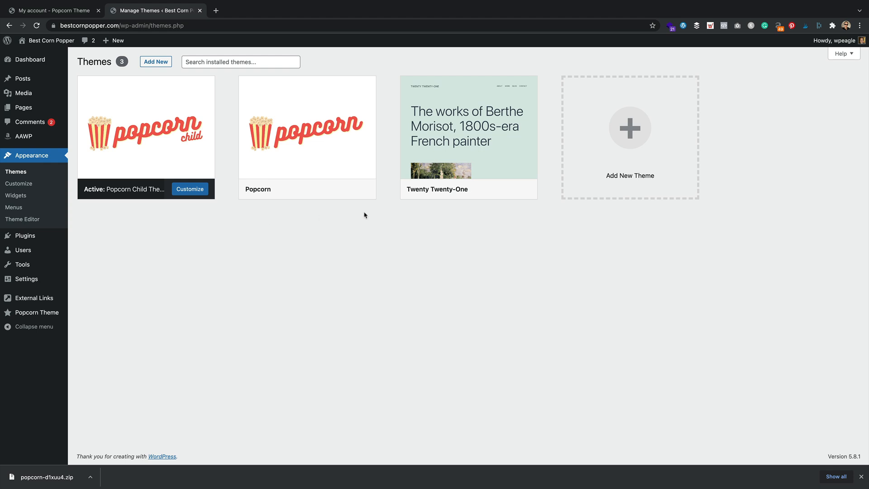
pyautogui.click(468, 188)
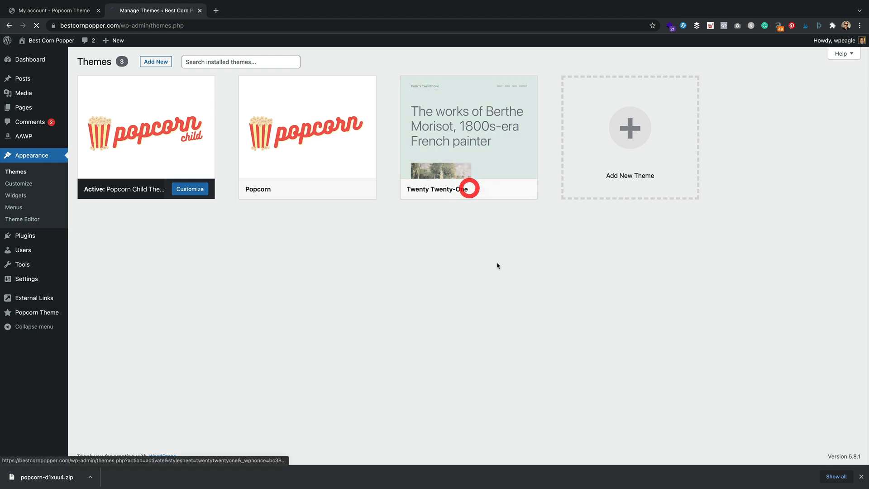
pyautogui.click(468, 188)
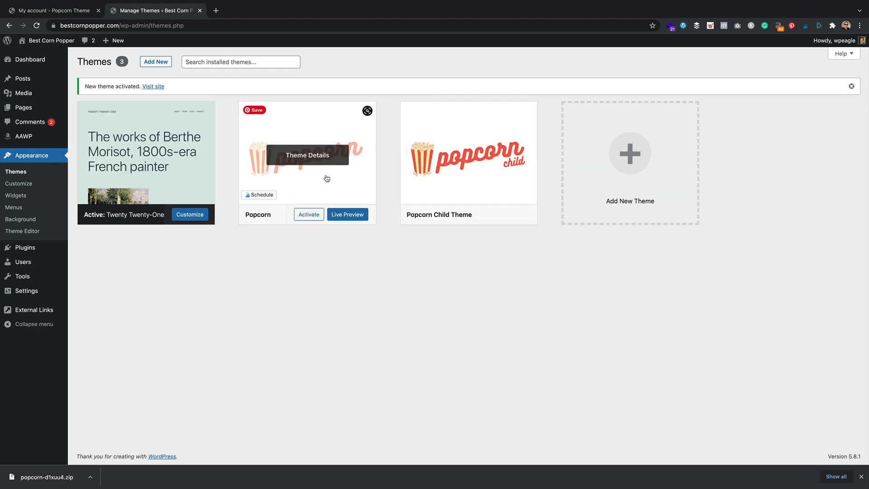
pyautogui.click(306, 155)
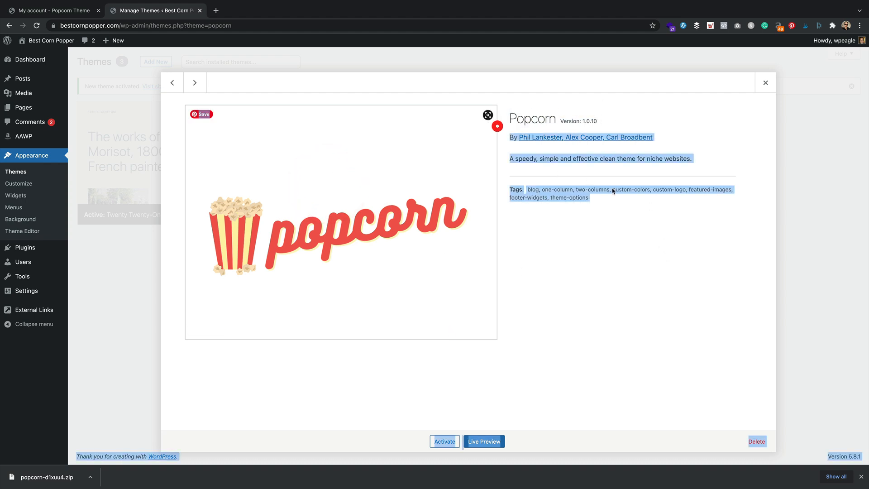
# Delete the old Popcorn theme and upload and install popcorn-d1xuu4.zip from Downloads.
pyautogui.click(756, 441)
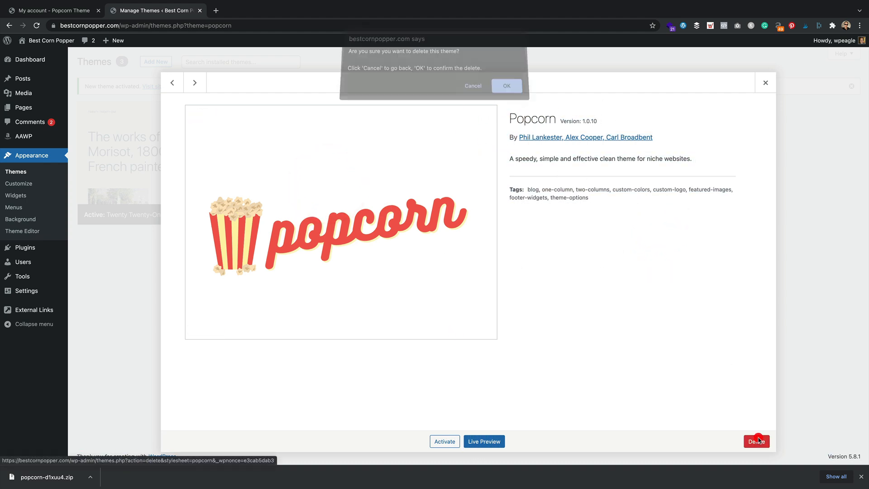
pyautogui.click(505, 86)
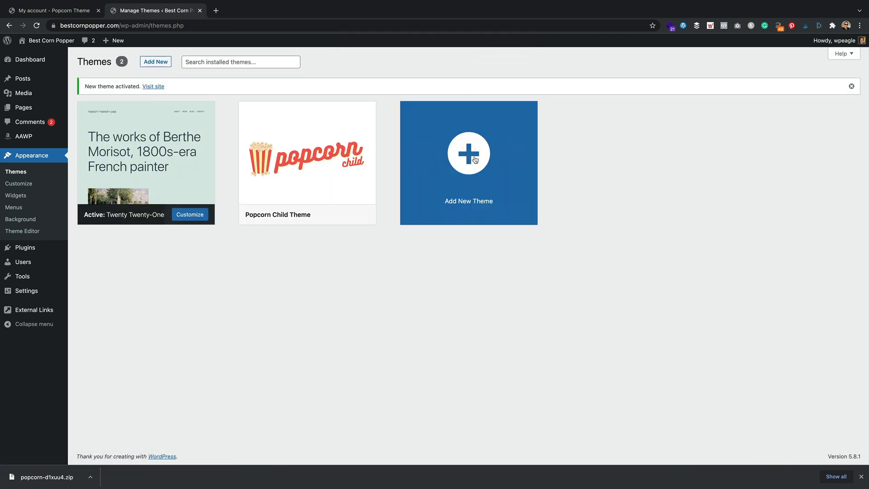
pyautogui.click(468, 163)
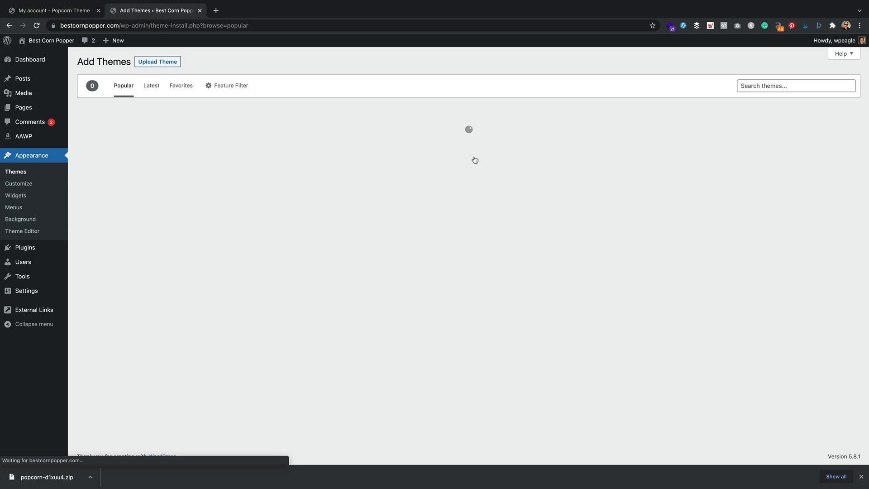
pyautogui.click(157, 61)
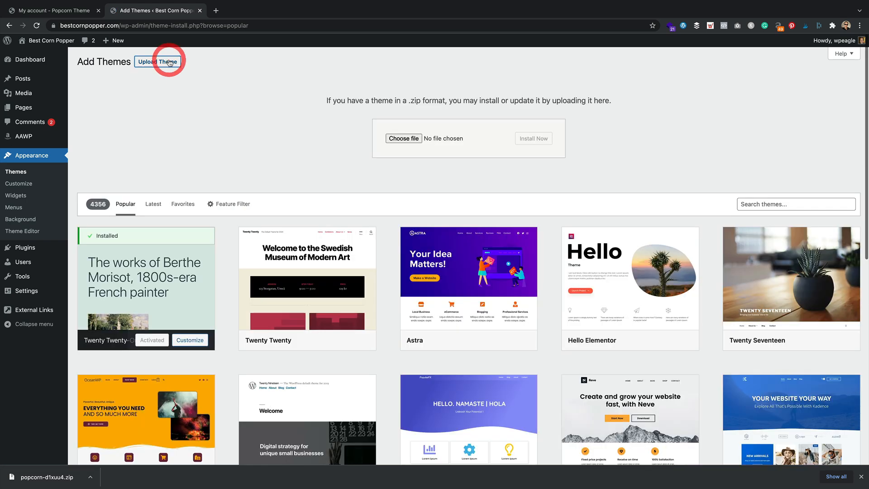
pyautogui.moveTo(403, 138)
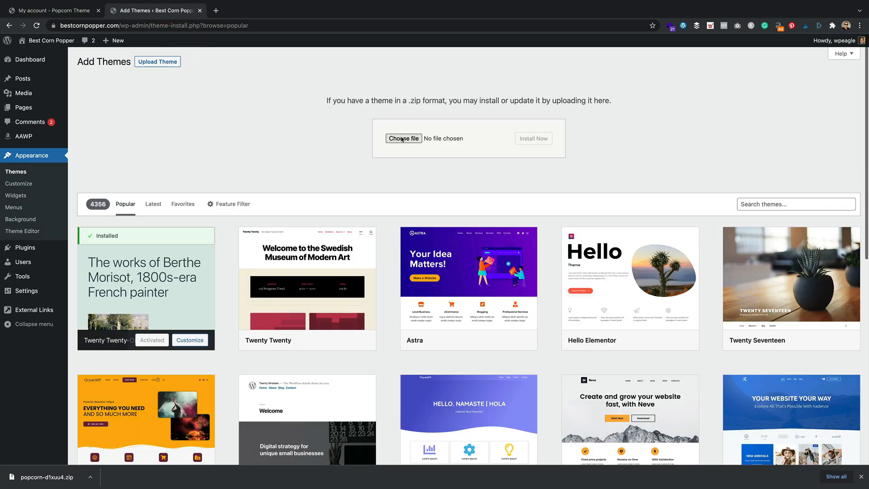
pyautogui.click(403, 138)
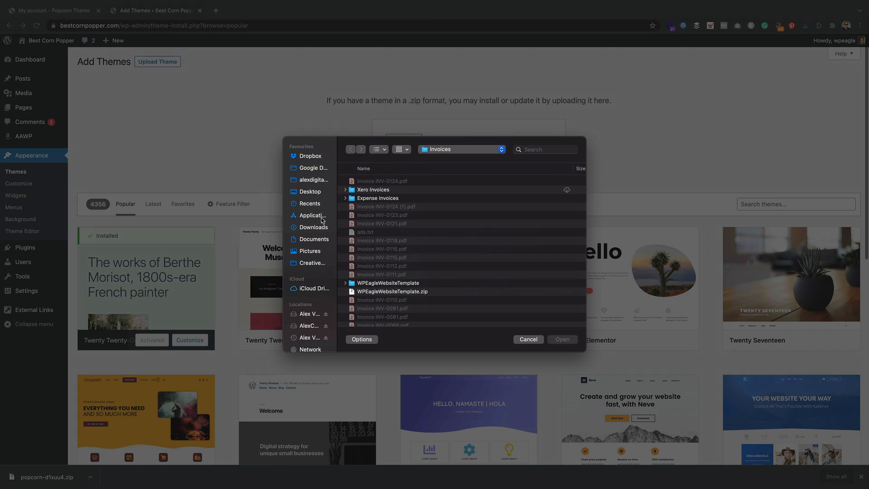
pyautogui.click(312, 227)
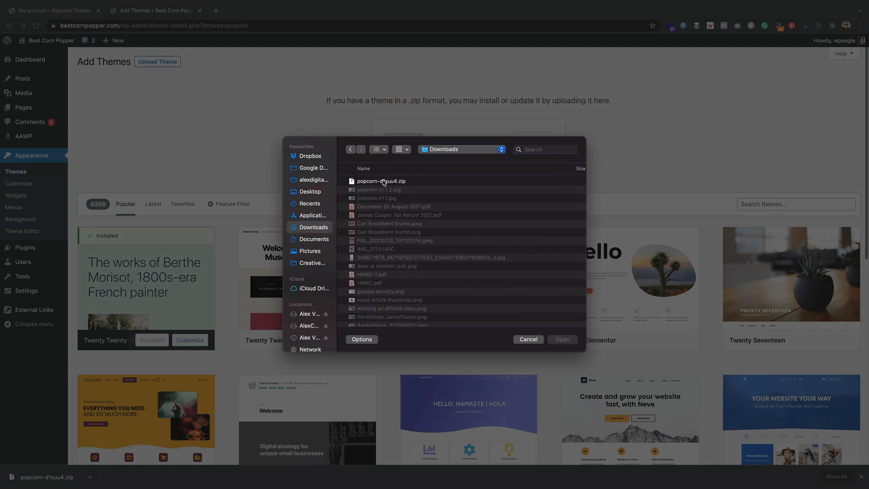
pyautogui.click(381, 181)
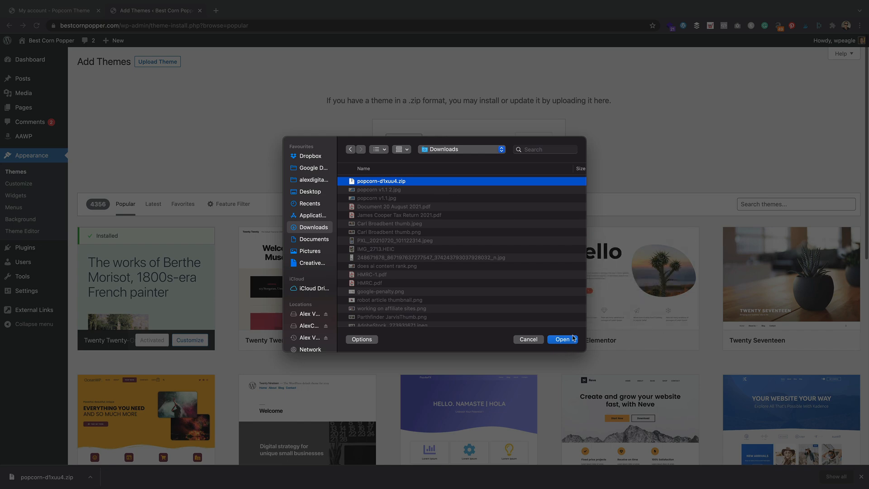
pyautogui.click(562, 339)
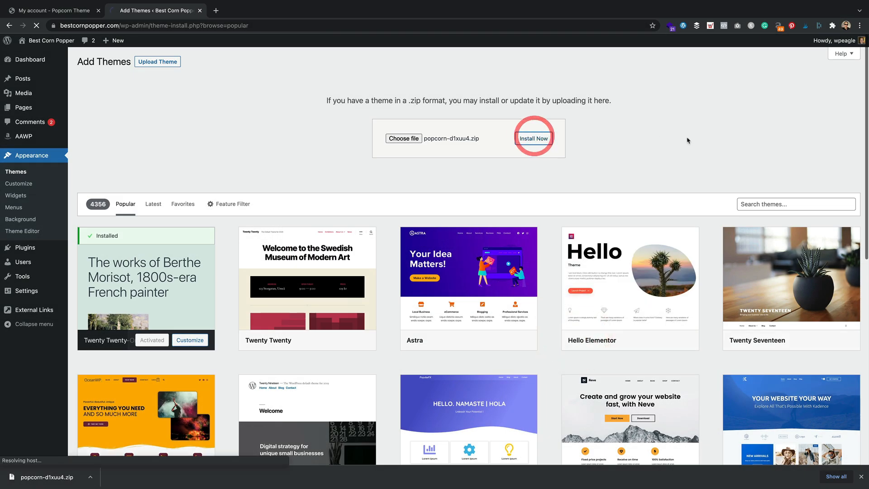
pyautogui.click(532, 138)
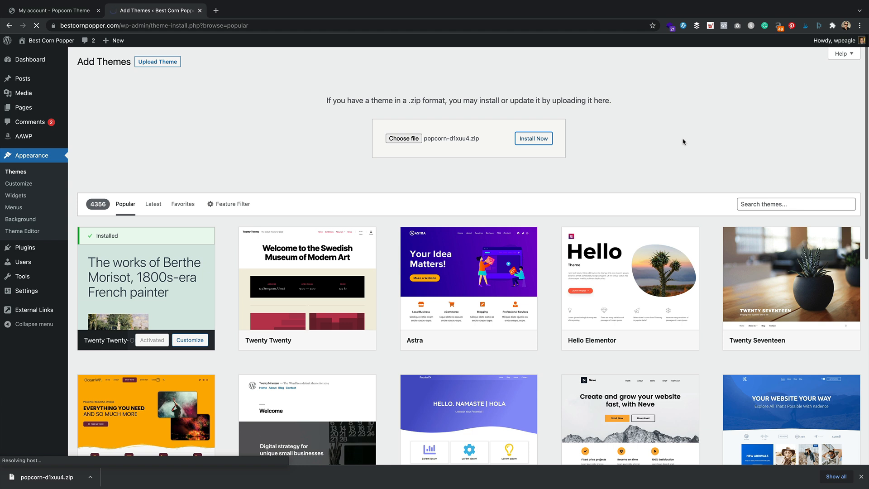
pyautogui.click(532, 138)
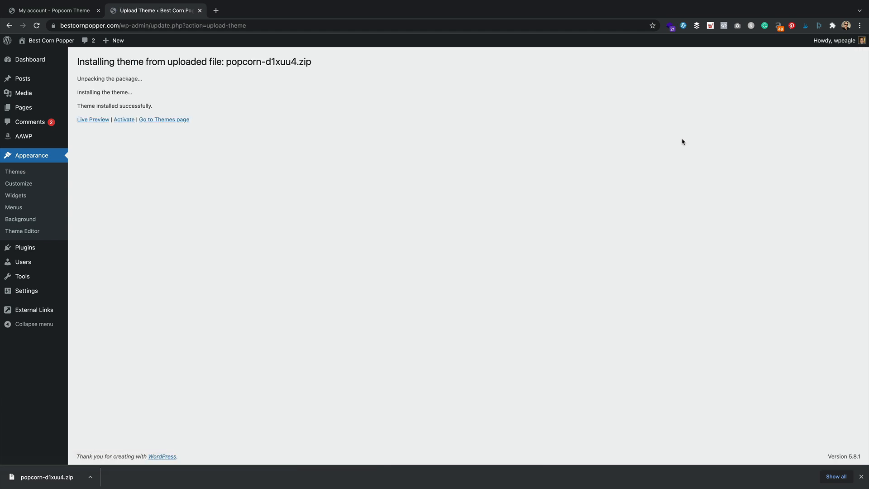
pyautogui.moveTo(164, 120)
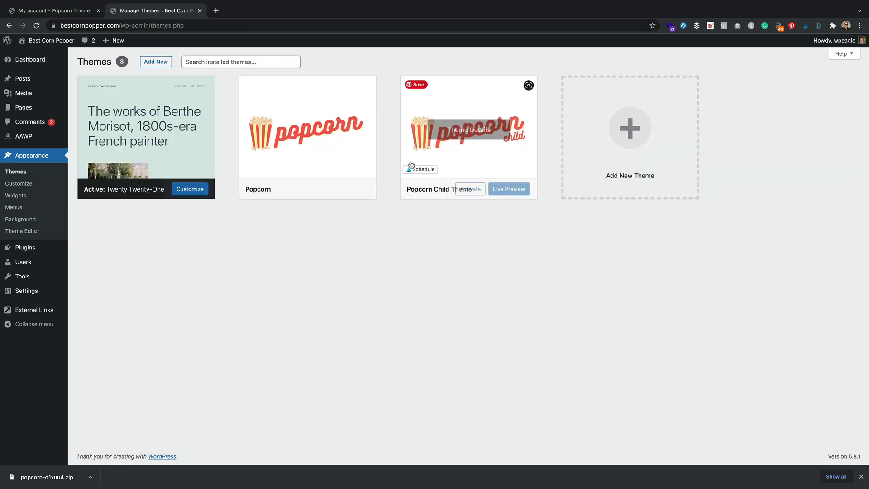
# Activate Popcorn Child Theme, look over the live front page, and return to Dashboard.
pyautogui.click(469, 188)
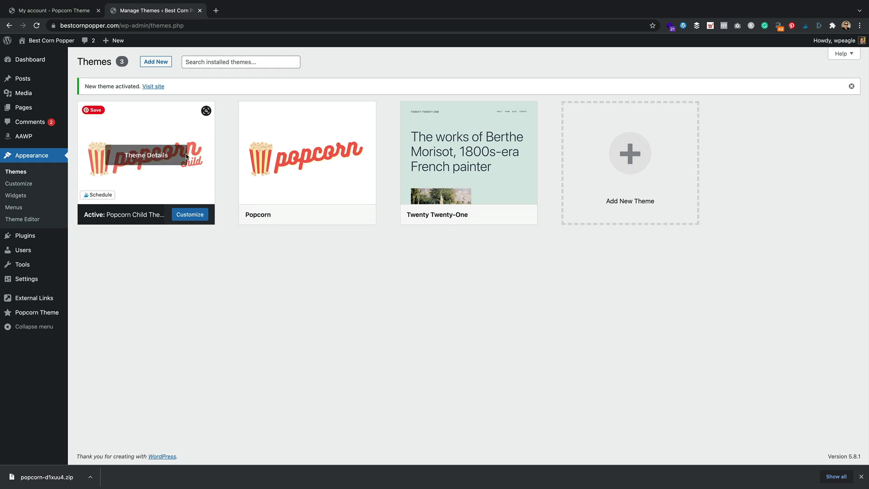
pyautogui.click(153, 86)
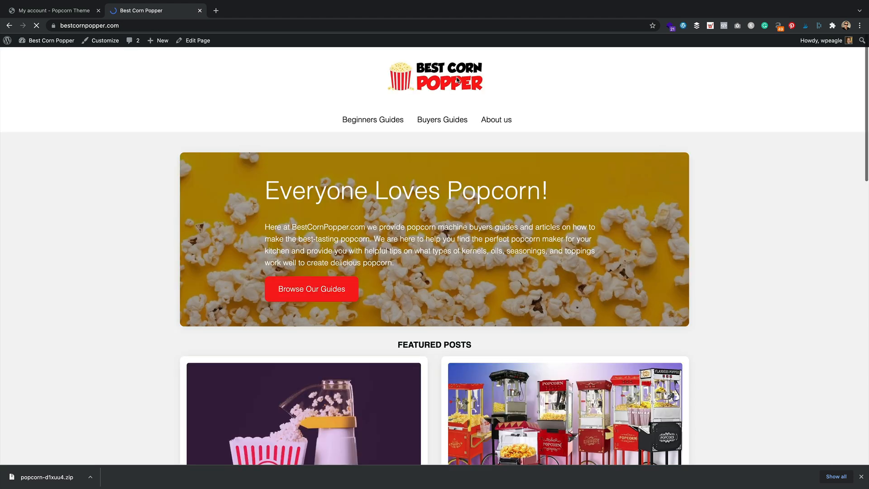
pyautogui.scroll(-3)
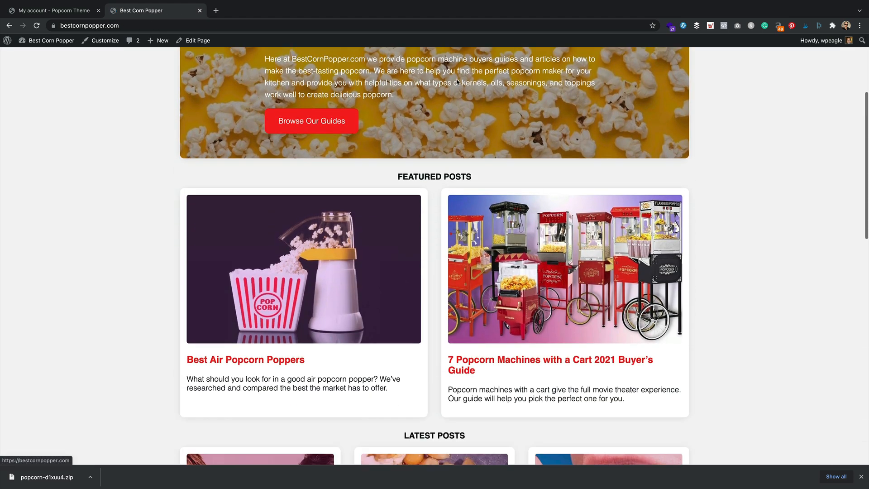
pyautogui.scroll(3)
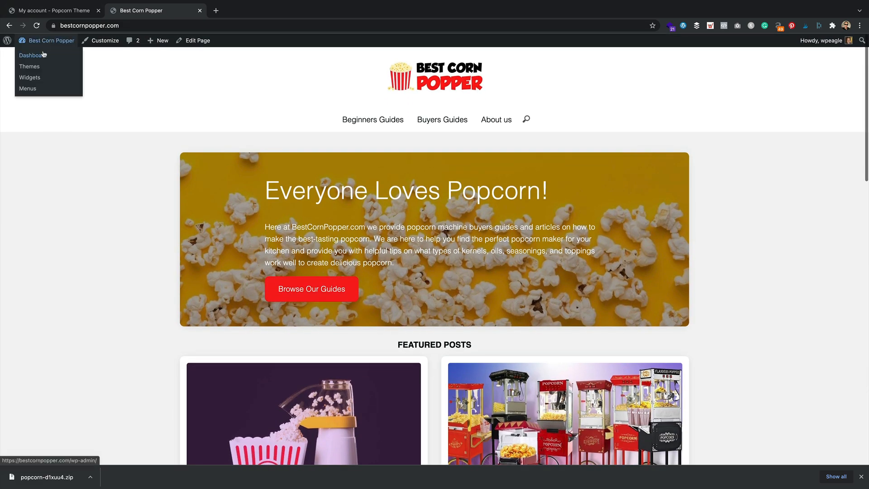
pyautogui.click(31, 55)
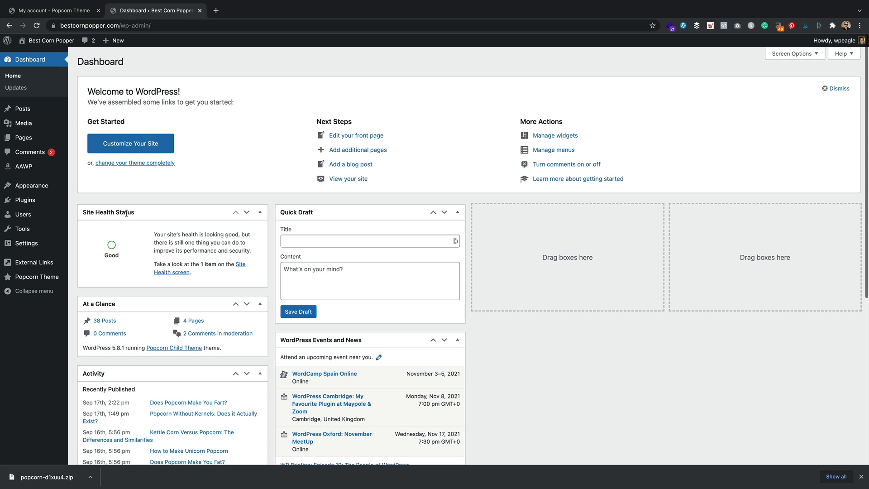
# Check the Popcorn parent theme's details in Appearance > Themes, showing version 1.1.1.
pyautogui.click(28, 185)
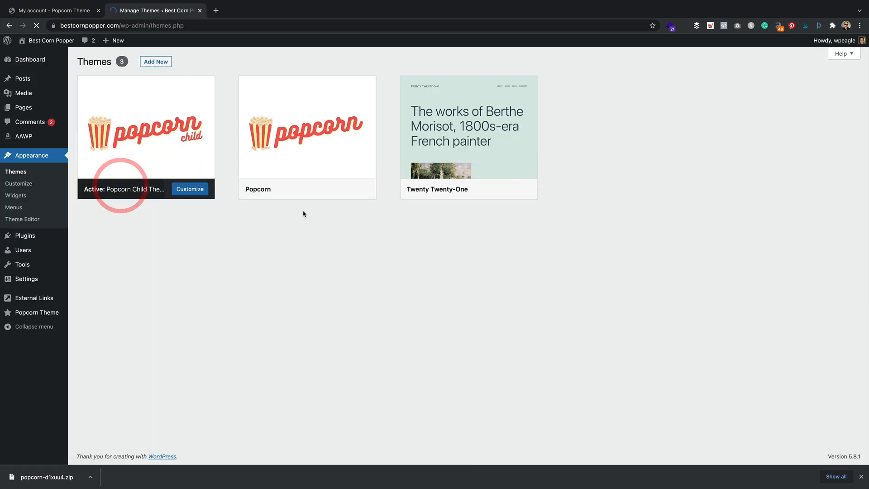
pyautogui.click(307, 127)
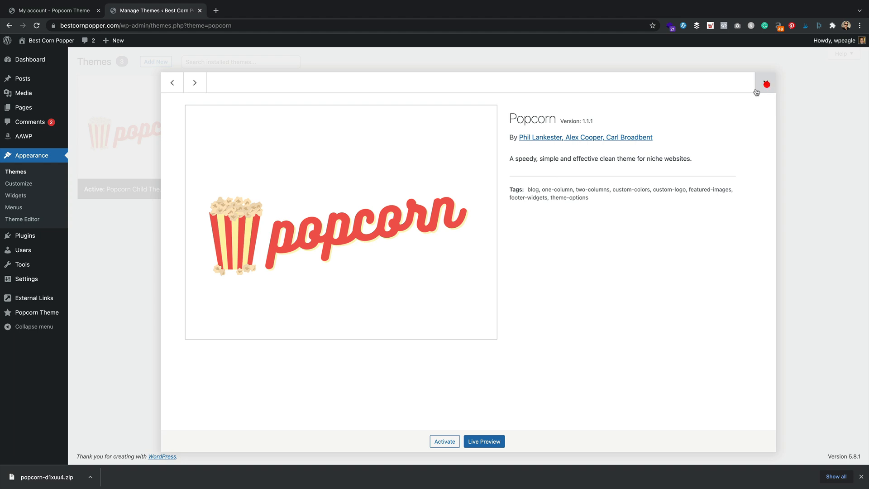
pyautogui.click(766, 83)
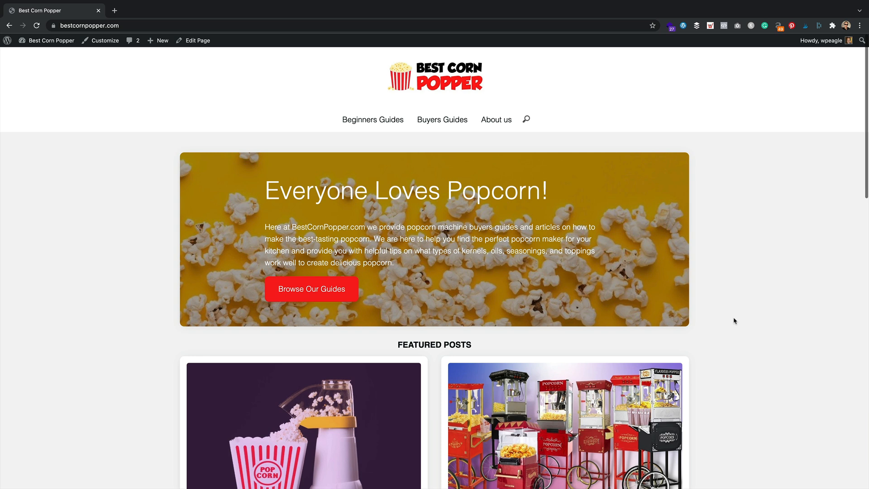
pyautogui.moveTo(128, 170)
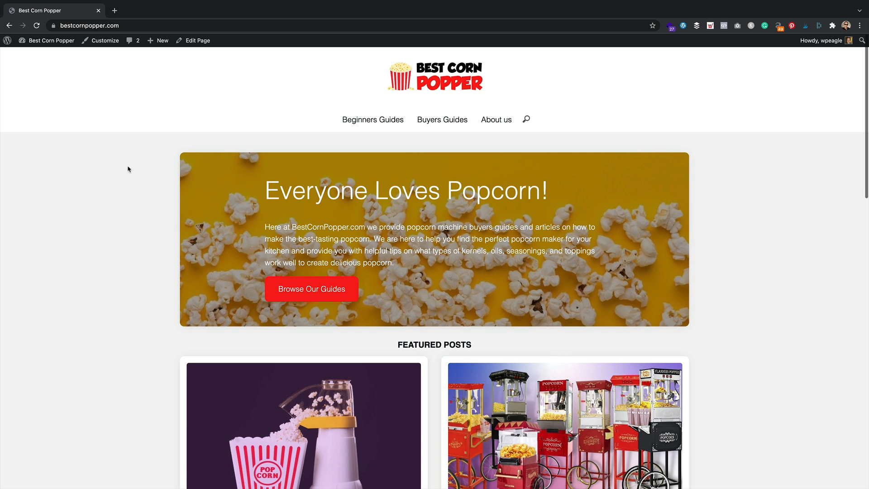
# Launch Customize from the live Best Corn Popper front page.
pyautogui.click(105, 40)
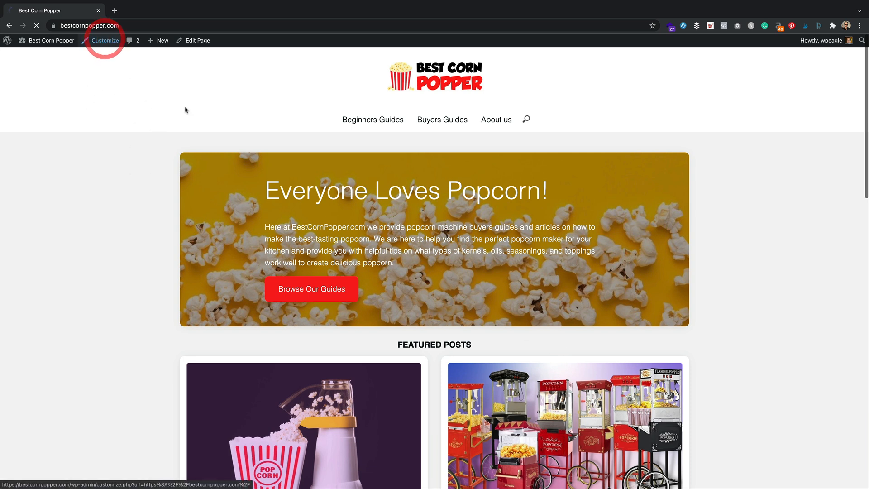
# Browse the Popcorn Colors settings under Popcorn Theme Options, then go back to the option groups.
pyautogui.click(104, 40)
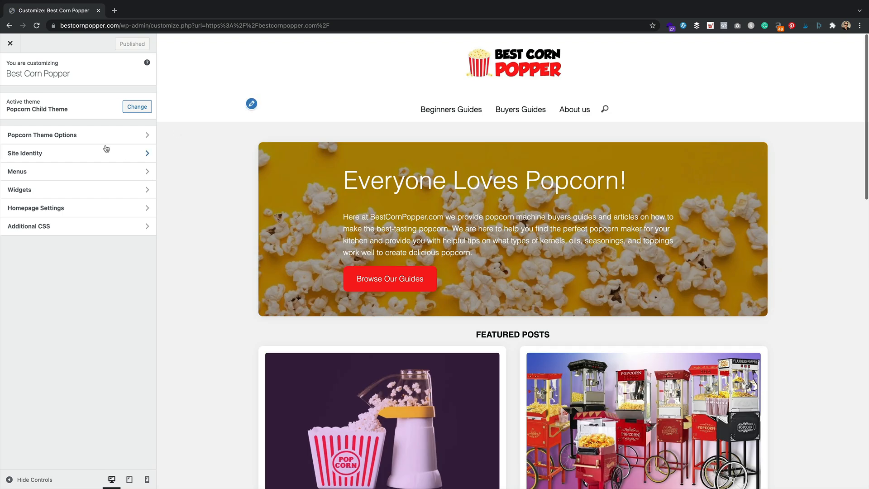
pyautogui.click(42, 135)
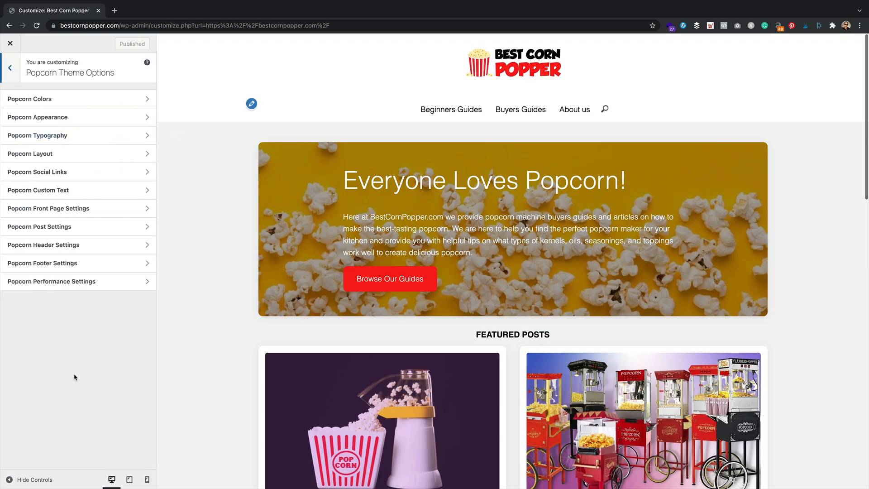
pyautogui.scroll(-3)
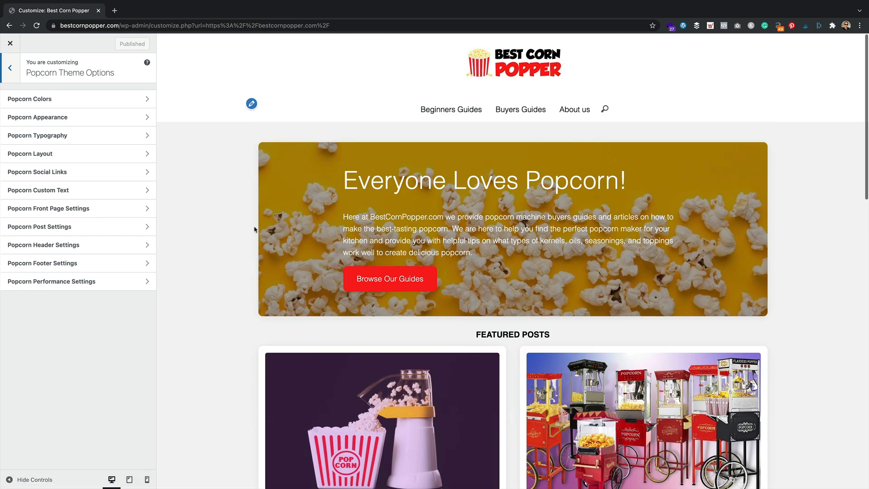
pyautogui.click(29, 98)
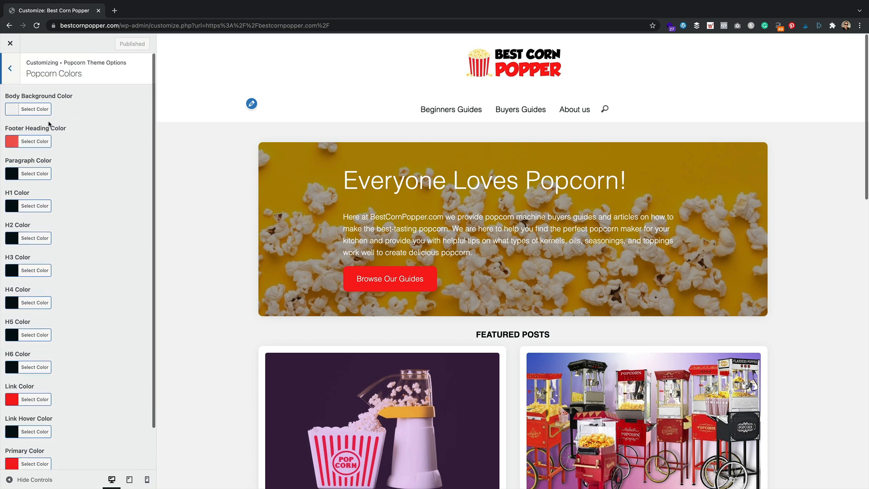
pyautogui.moveTo(65, 298)
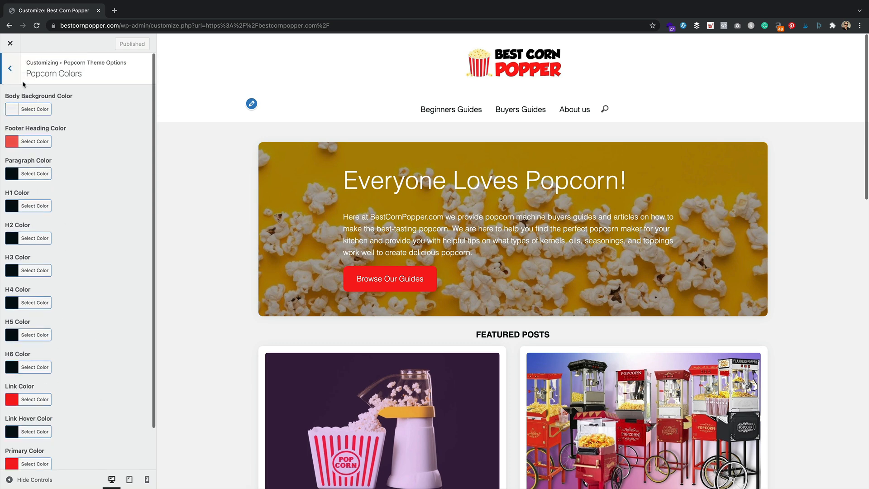
pyautogui.click(10, 68)
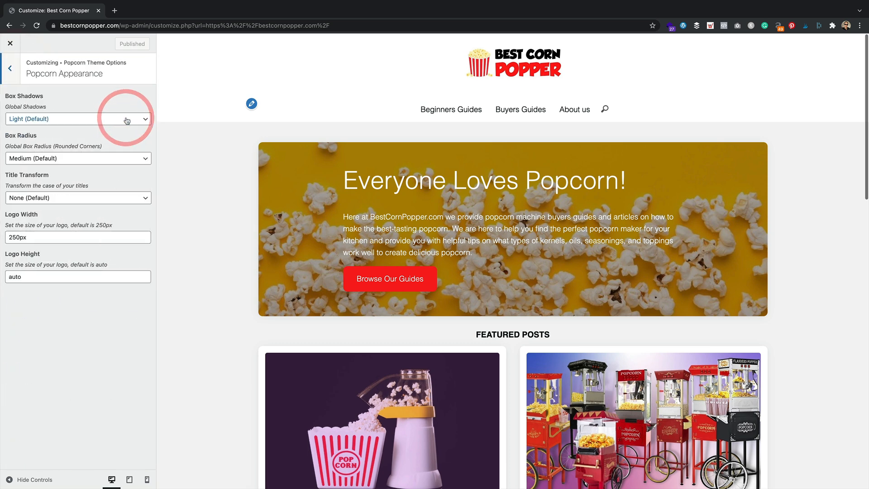
# Try Hard for Global Shadows in Popcorn Appearance, then settle on Medium.
pyautogui.scroll(-3)
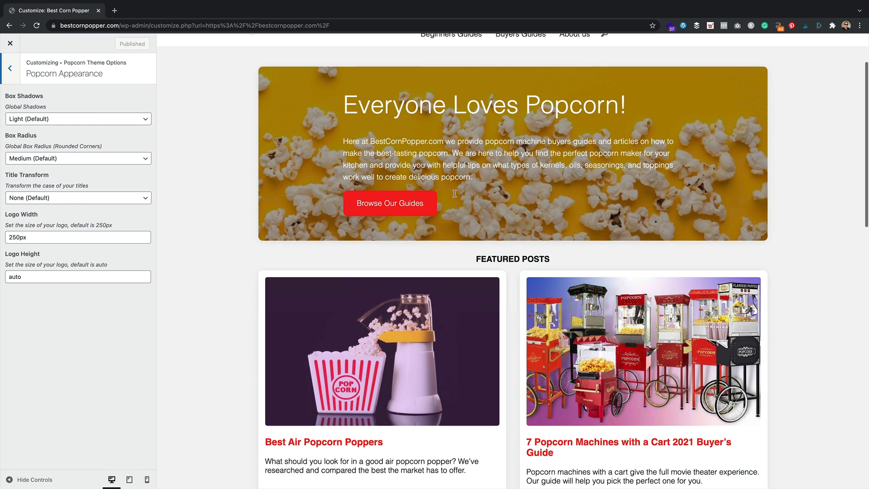
pyautogui.scroll(-3)
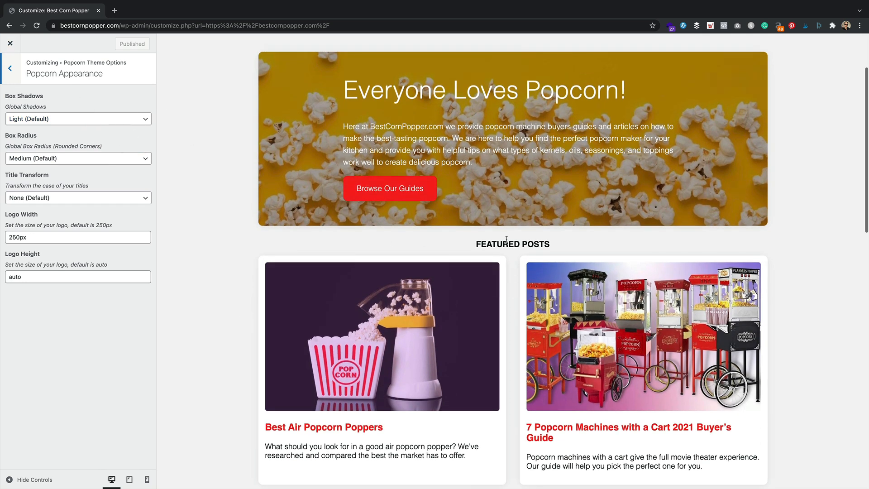
pyautogui.click(78, 119)
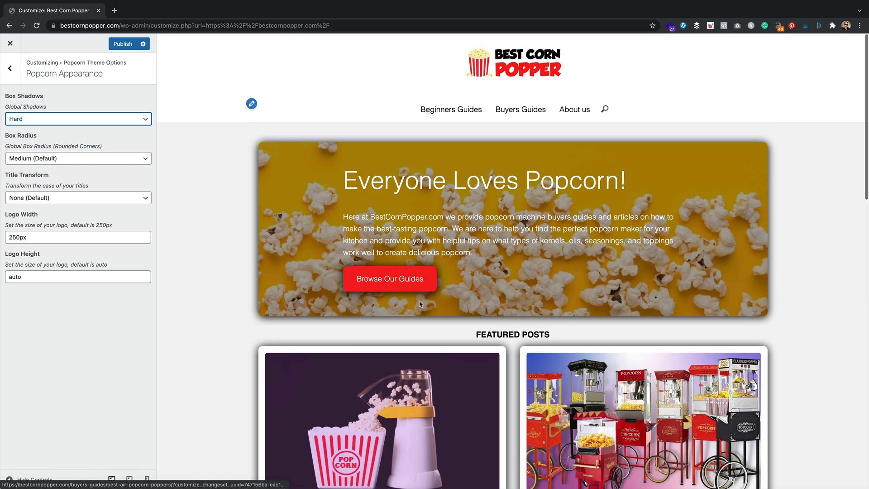
pyautogui.click(77, 119)
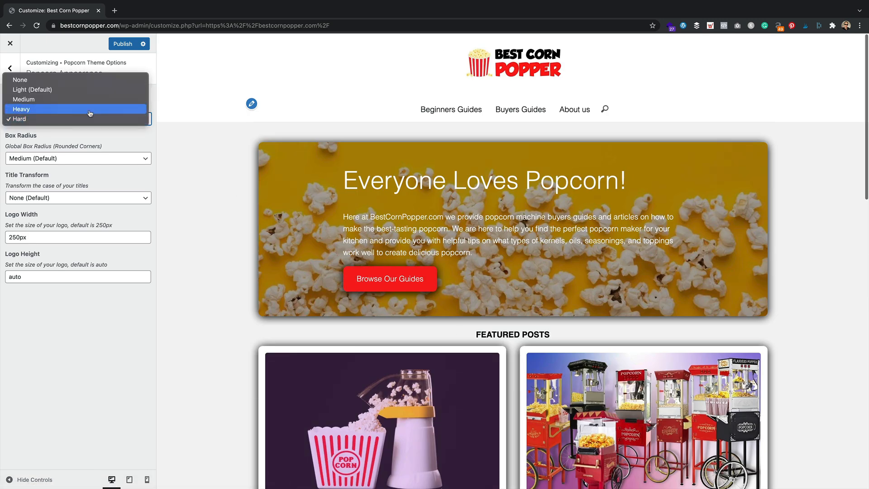
pyautogui.click(23, 100)
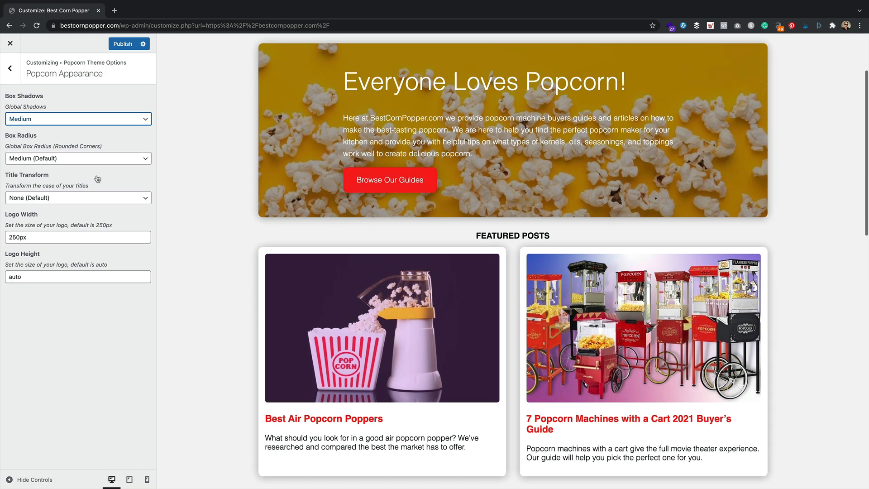
# Try Heavy and None for Global Box Radius, then choose Light.
pyautogui.click(77, 158)
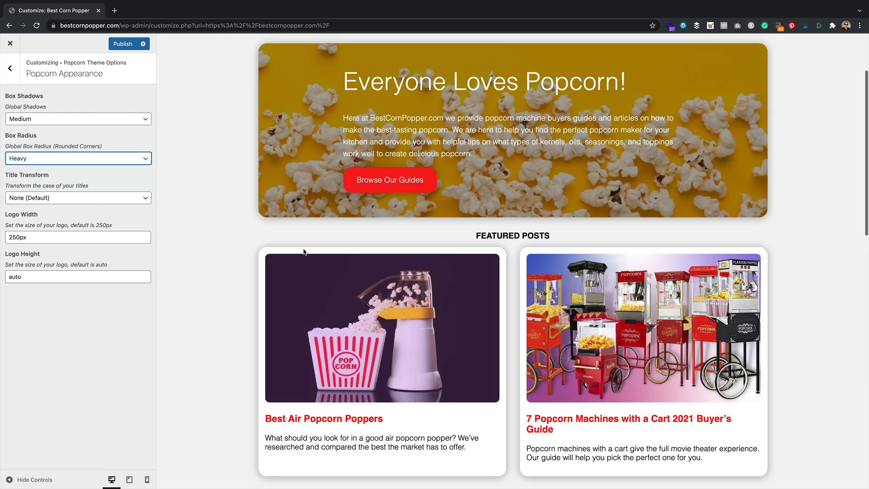
pyautogui.moveTo(257, 252)
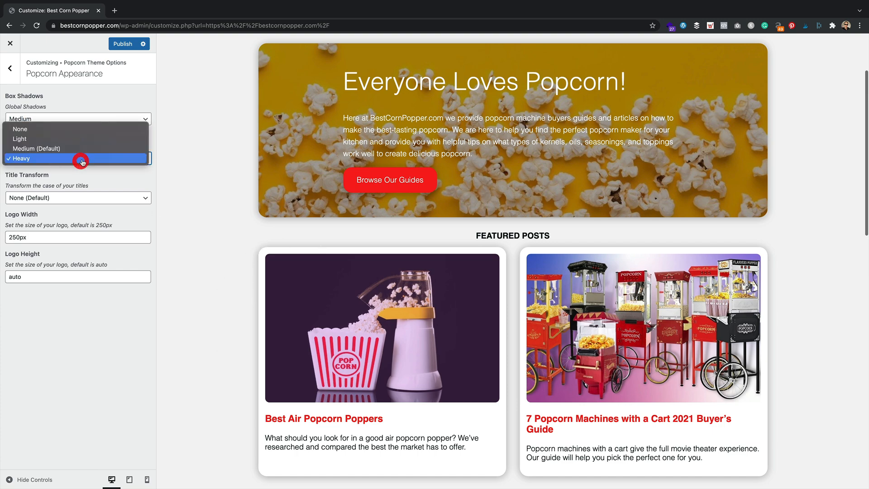
pyautogui.click(81, 159)
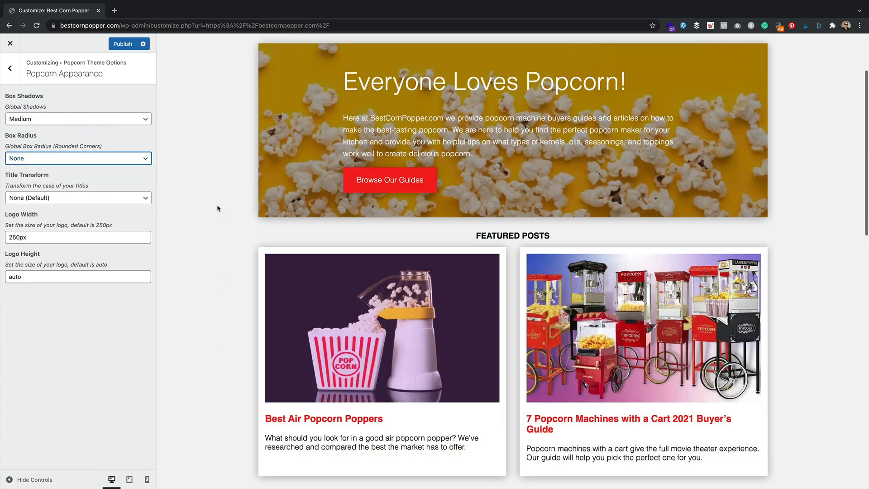
pyautogui.scroll(-3)
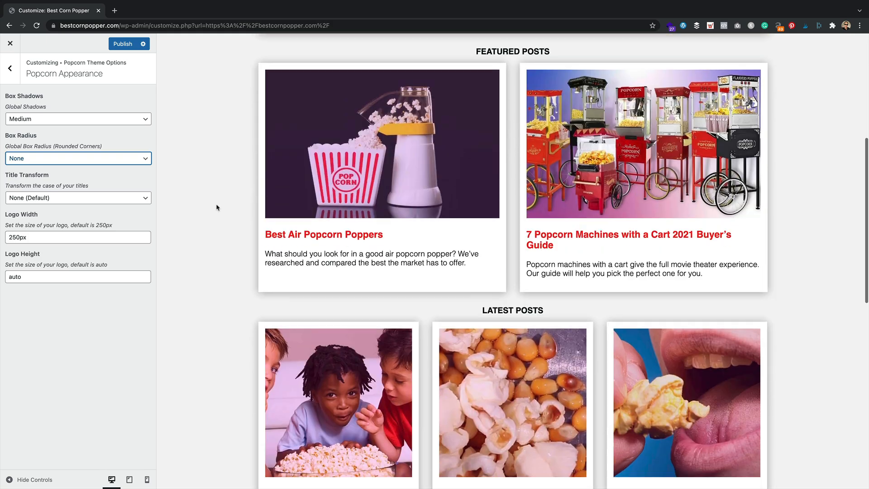
pyautogui.click(77, 158)
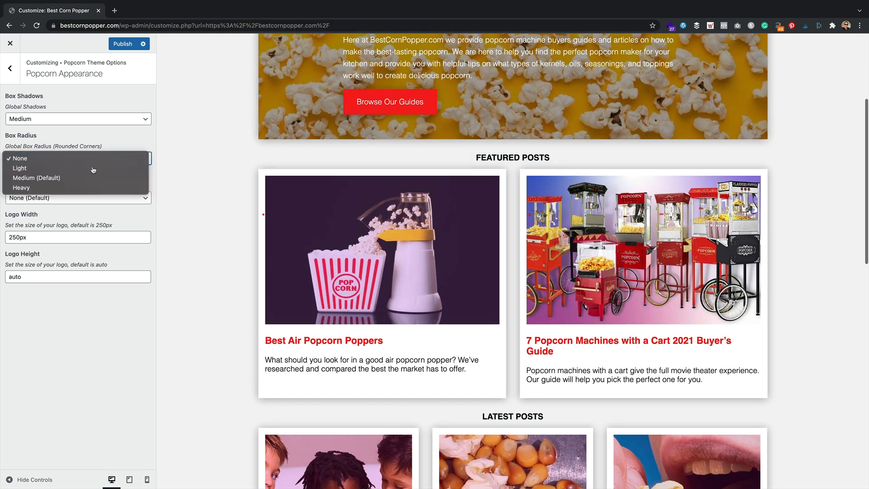
pyautogui.click(20, 169)
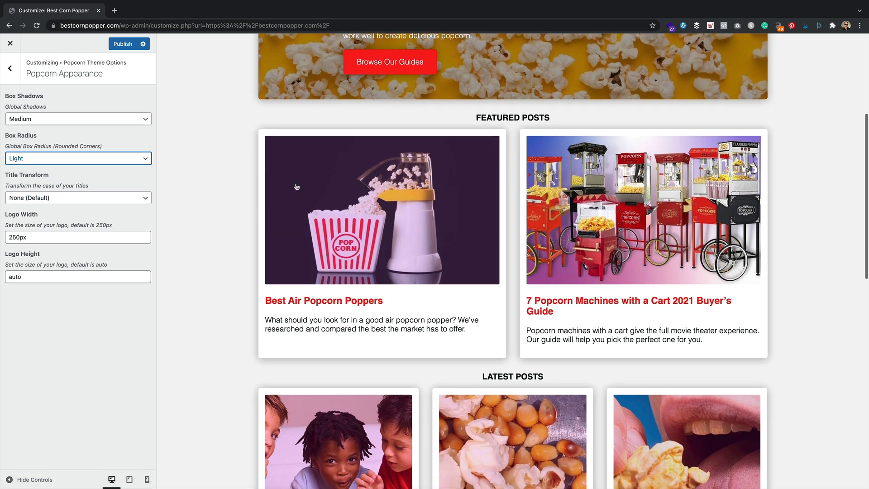
pyautogui.click(78, 198)
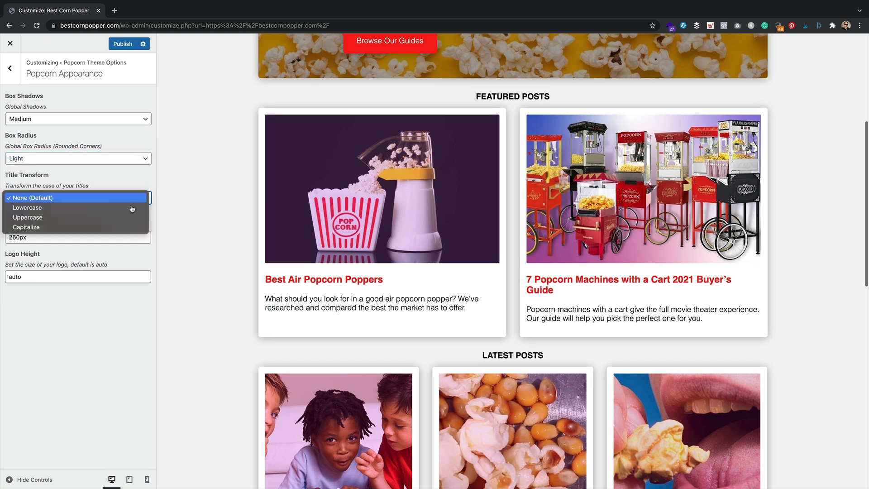
# Change the Popcorn Title Transform from Uppercase to Capitalize.
pyautogui.click(27, 217)
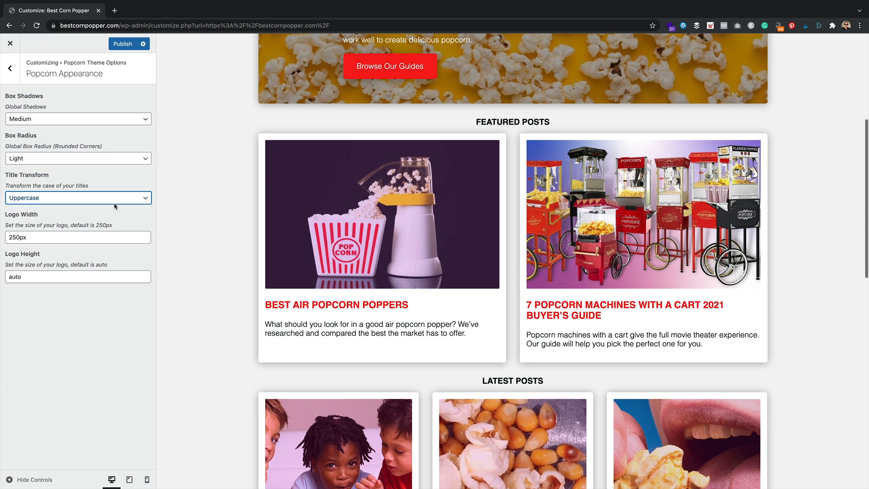
pyautogui.click(77, 198)
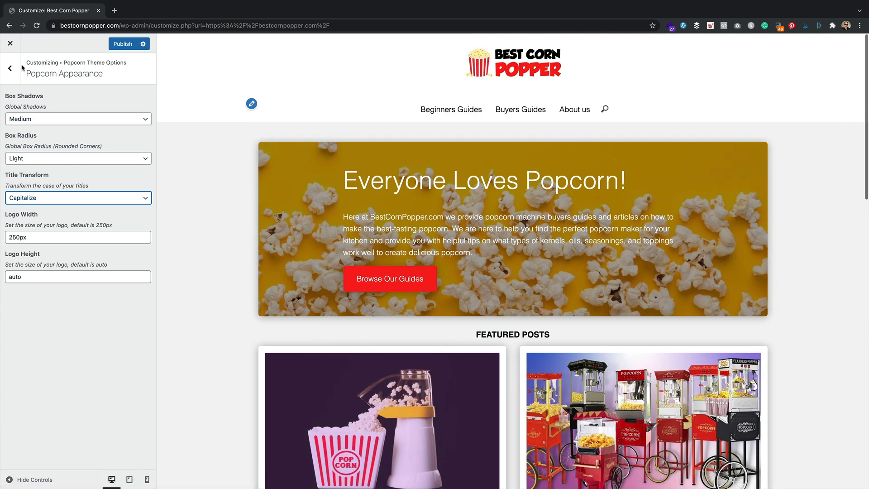
# Review the Popcorn Typography settings (Helvetica fonts, paragraph sizes) and return to the option groups.
pyautogui.click(10, 68)
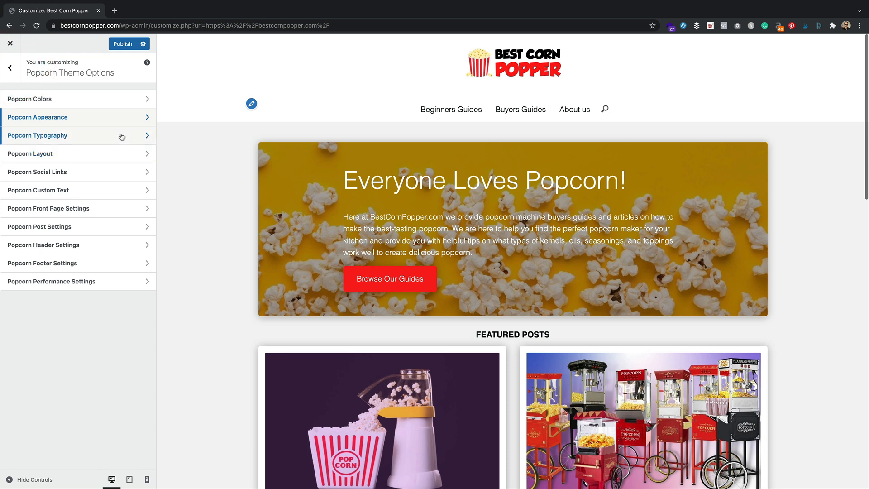
pyautogui.click(37, 136)
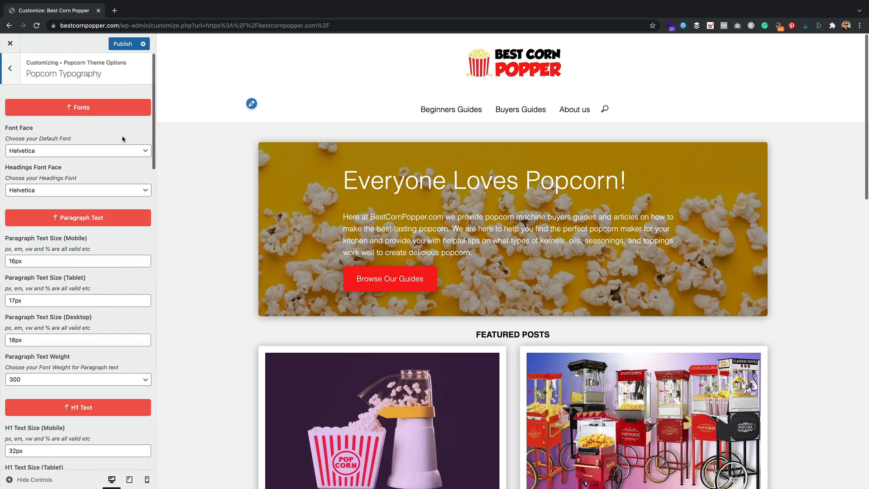
pyautogui.scroll(-3)
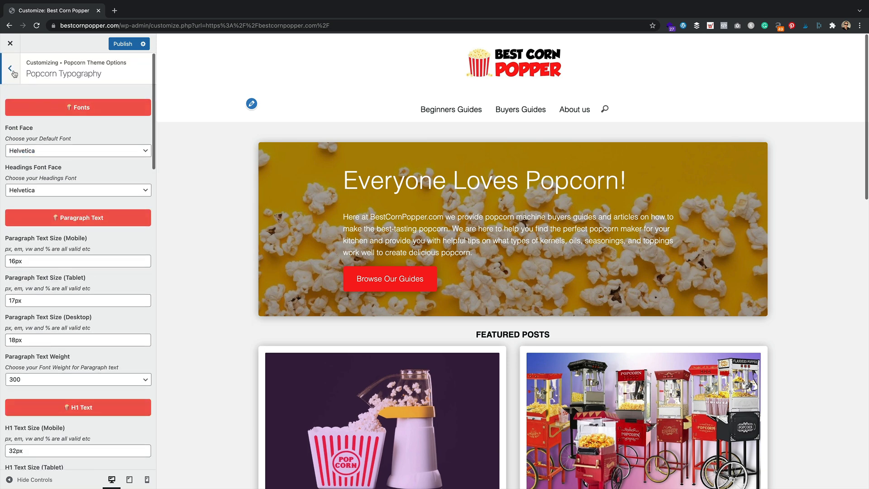
pyautogui.click(10, 68)
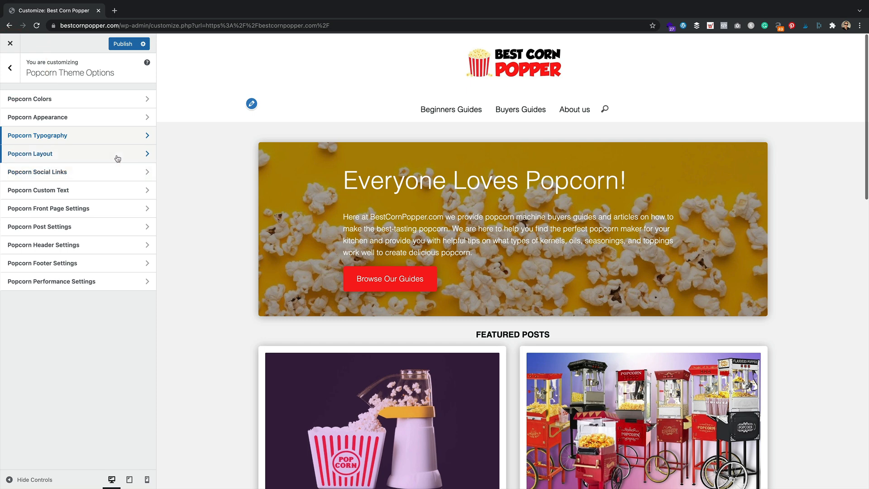
# Set the Popcorn Layout header to Inline after comparing it with Stacked.
pyautogui.click(30, 153)
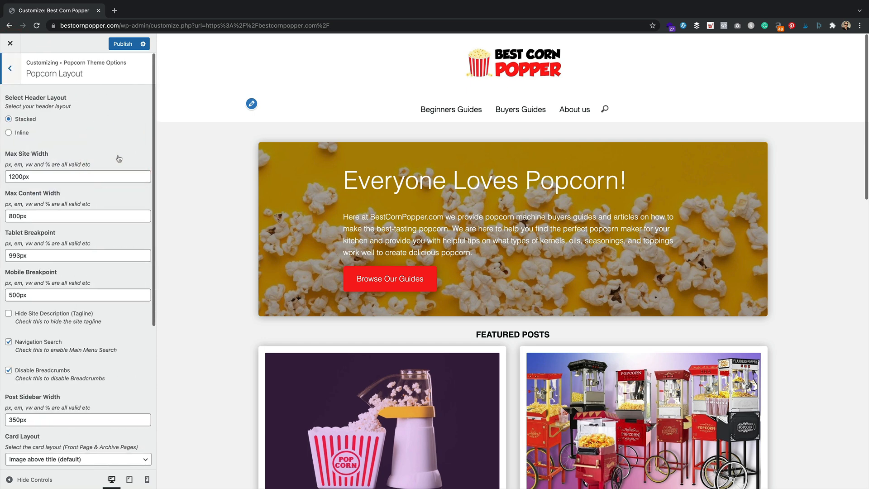
pyautogui.click(8, 119)
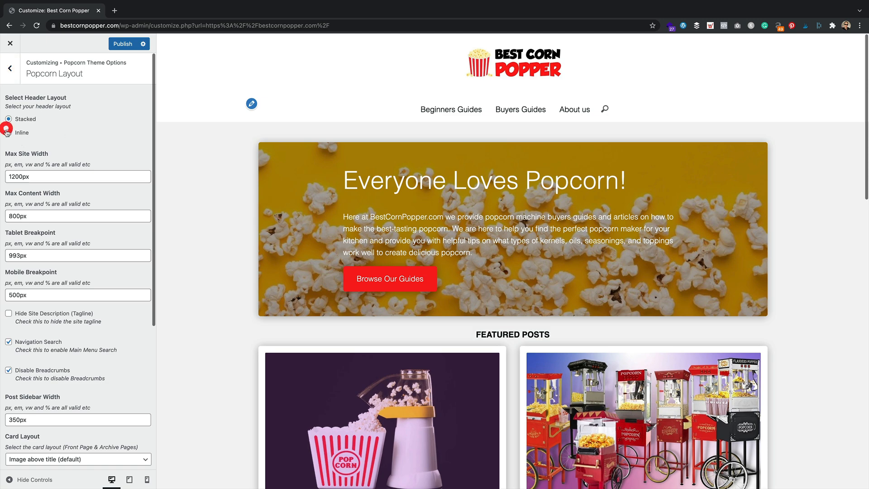
pyautogui.click(9, 131)
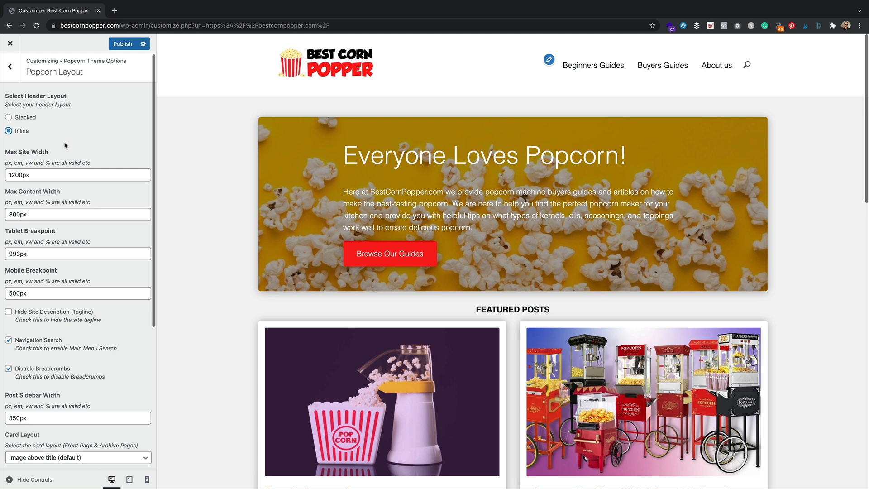
pyautogui.click(9, 116)
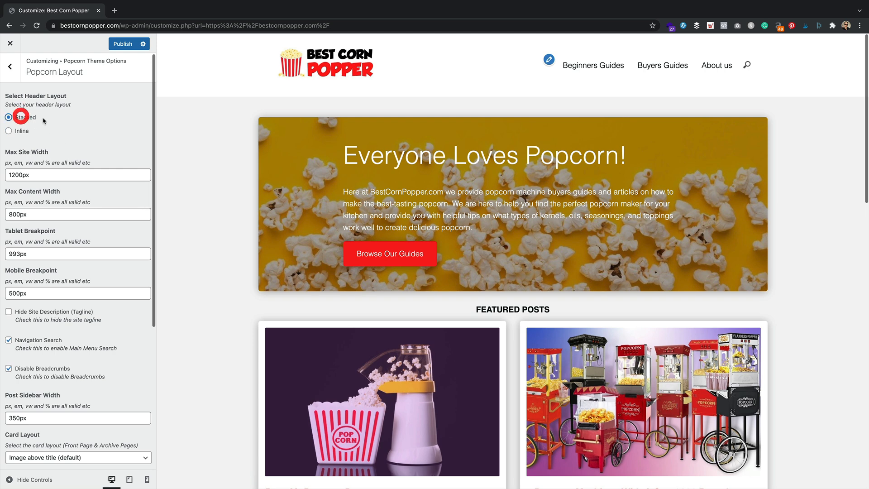
pyautogui.click(9, 117)
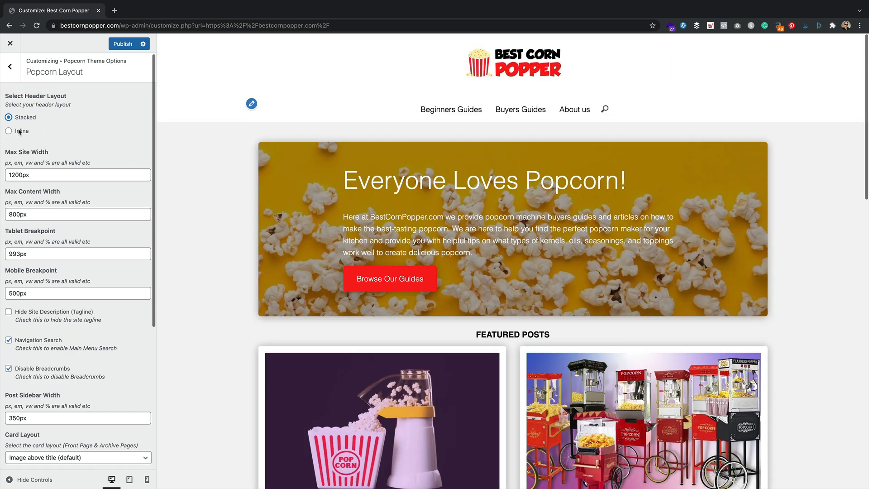
pyautogui.click(9, 131)
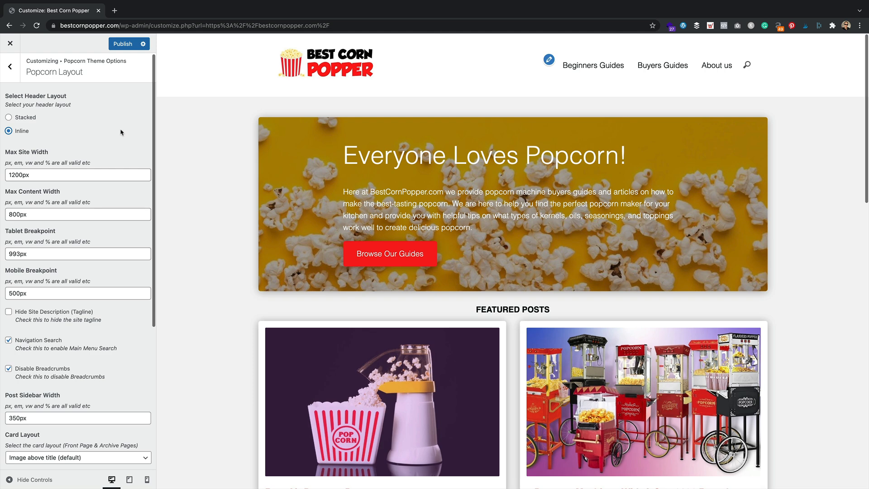
# Keep post card images Autocropped after previewing the Uncropped option.
pyautogui.scroll(-3)
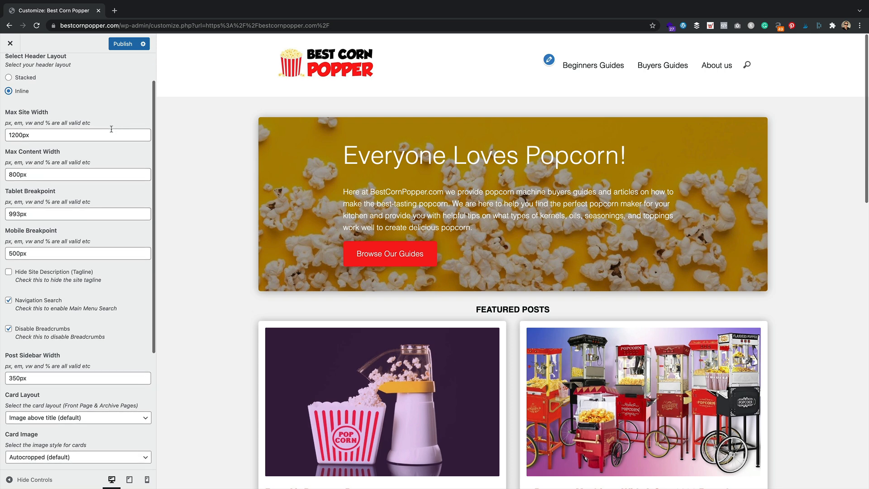
pyautogui.scroll(-3)
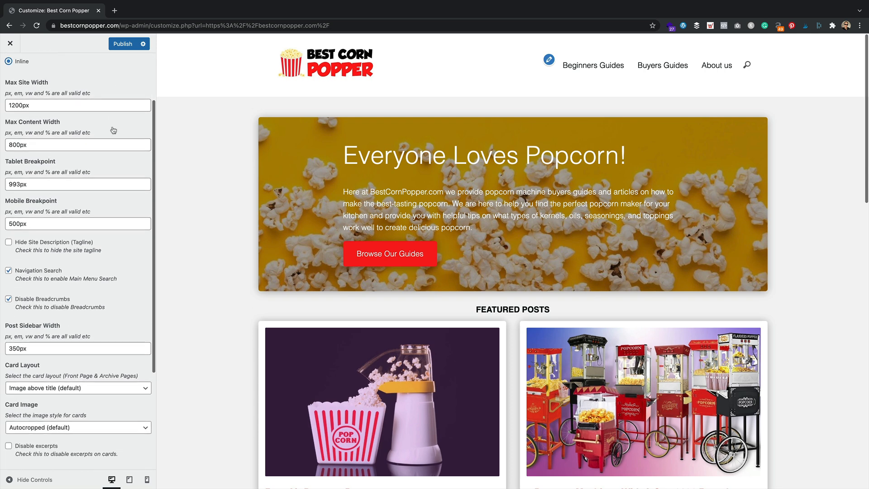
pyautogui.scroll(-3)
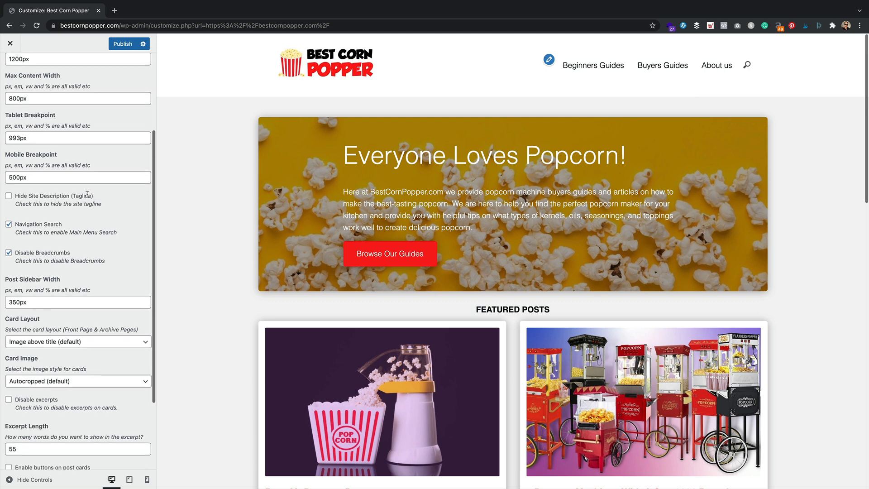
pyautogui.scroll(-3)
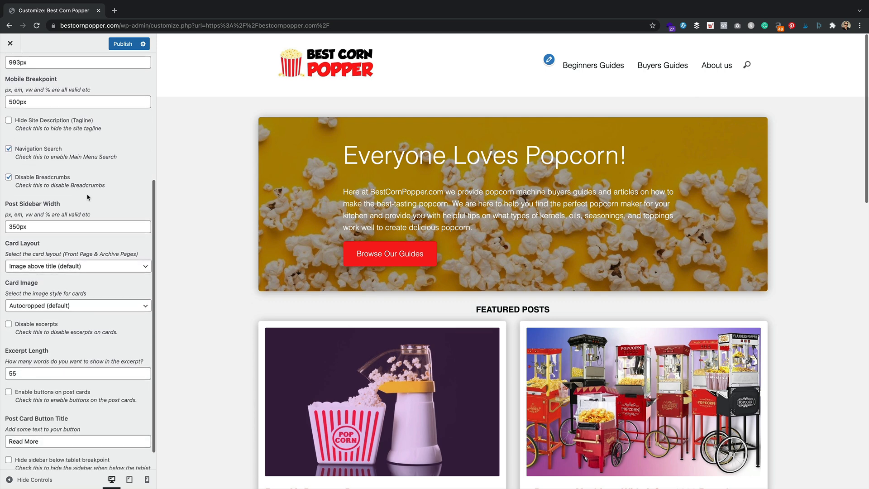
pyautogui.scroll(-3)
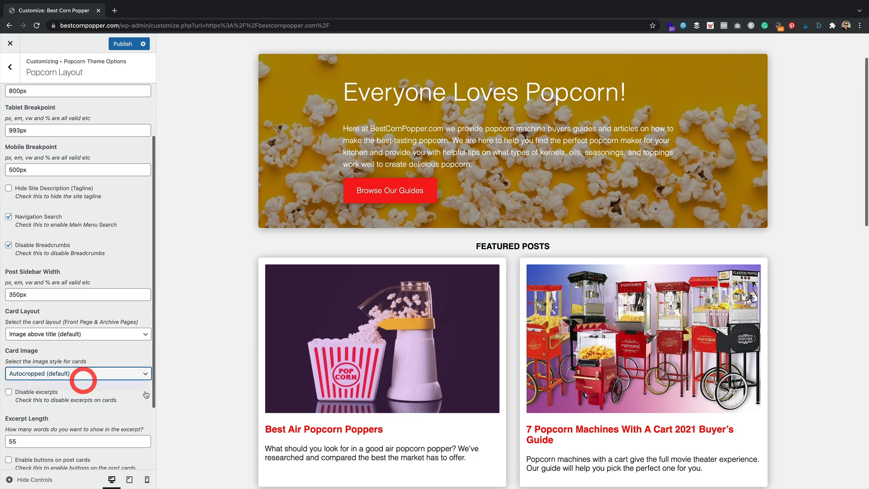
pyautogui.click(77, 373)
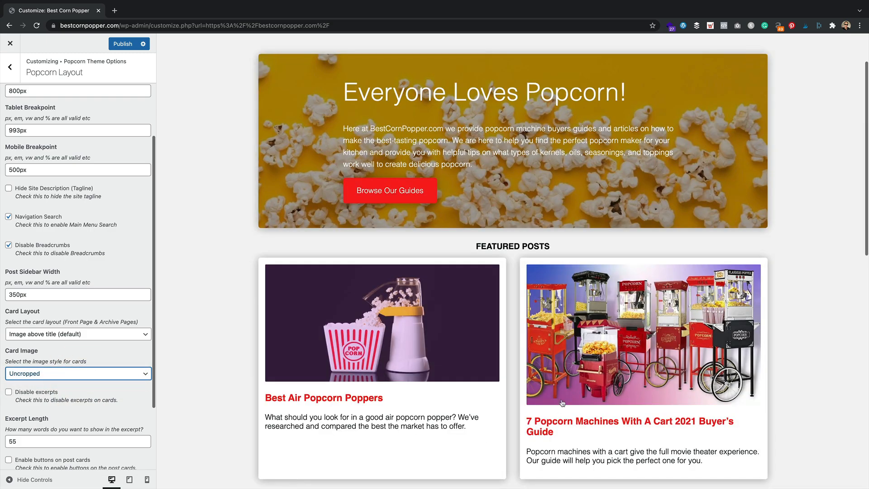
pyautogui.scroll(-3)
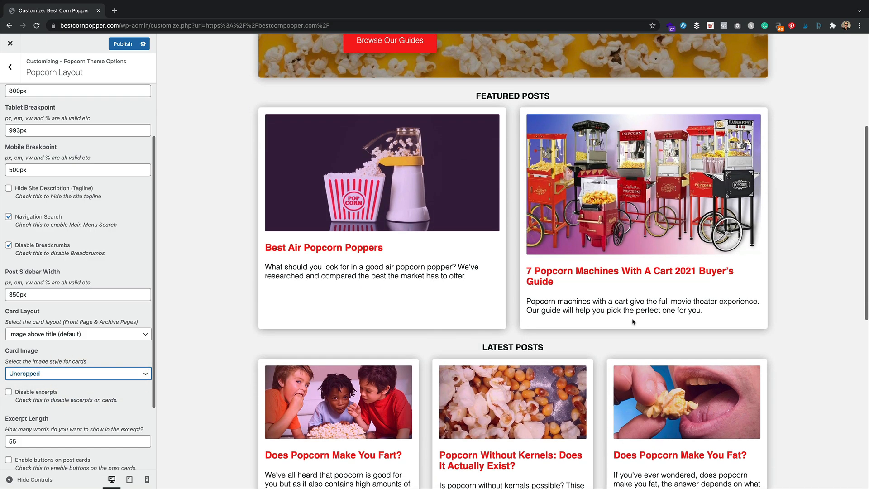
pyautogui.click(77, 373)
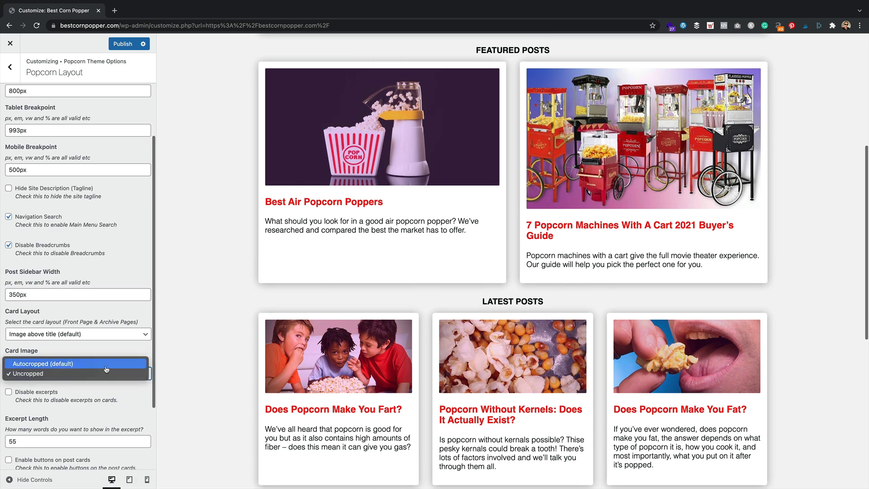
pyautogui.click(41, 363)
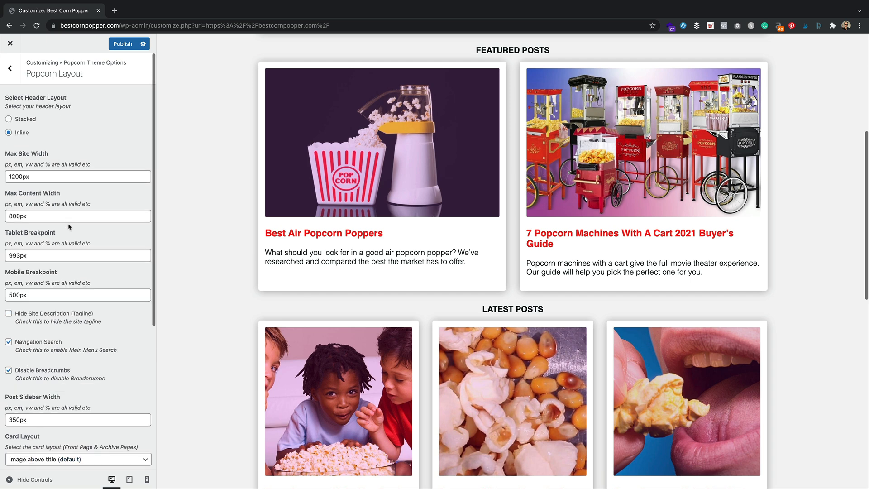
# Look over the Popcorn Social Links settings and leave them unchanged.
pyautogui.click(10, 67)
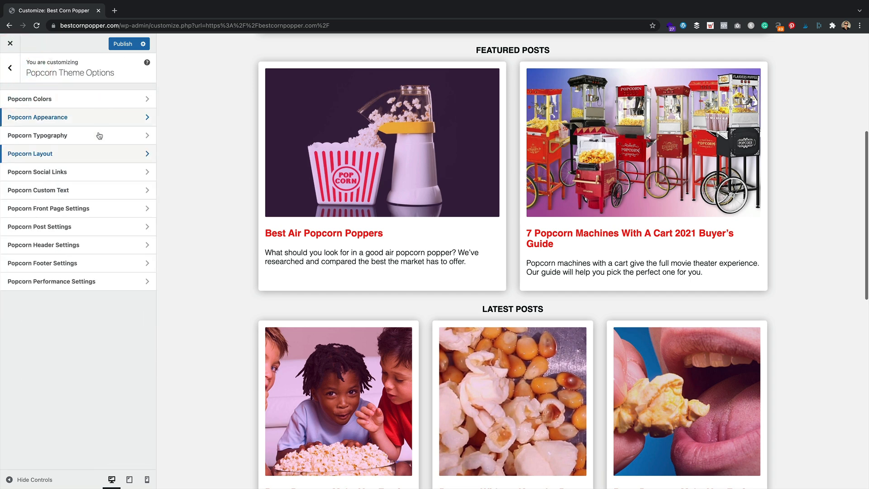
pyautogui.click(37, 172)
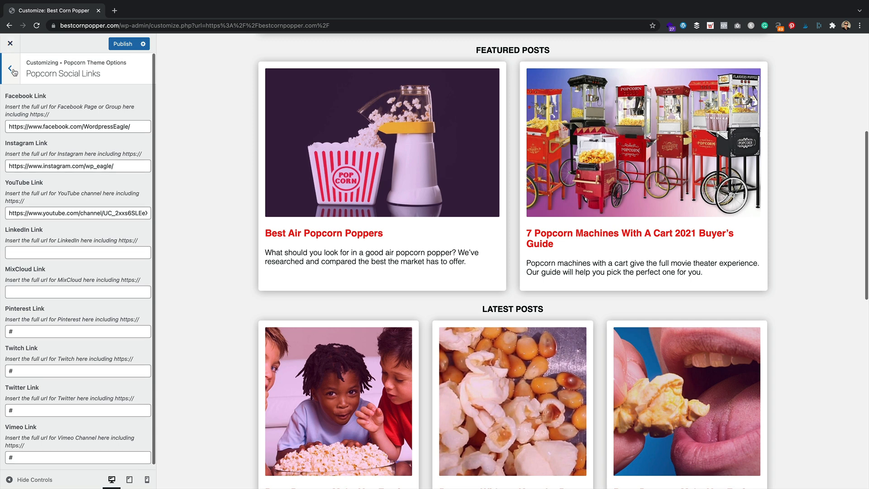
pyautogui.click(10, 69)
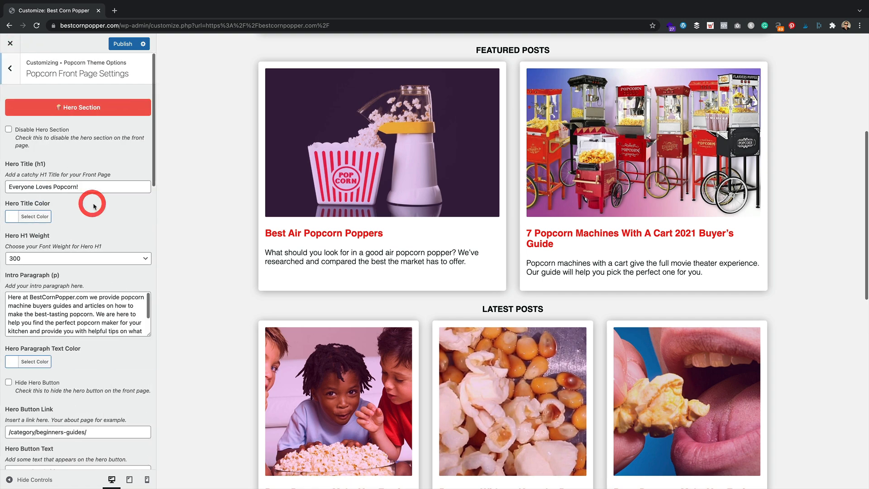
# Enable Front Page Categories and start typing the Category 1 title 'Bui…'.
pyautogui.scroll(-3)
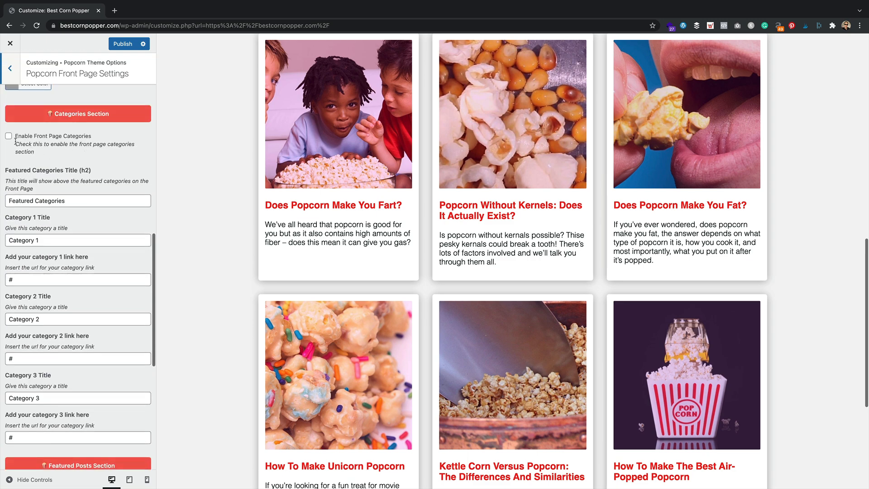
pyautogui.click(9, 136)
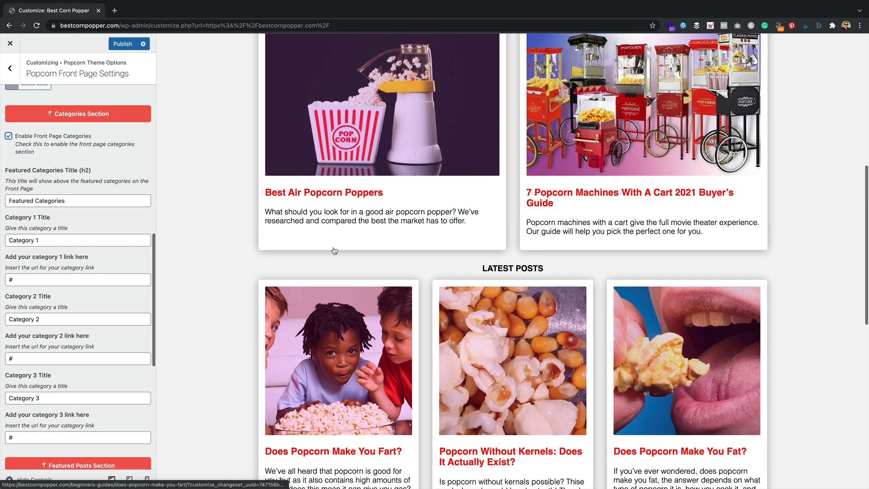
pyautogui.scroll(-3)
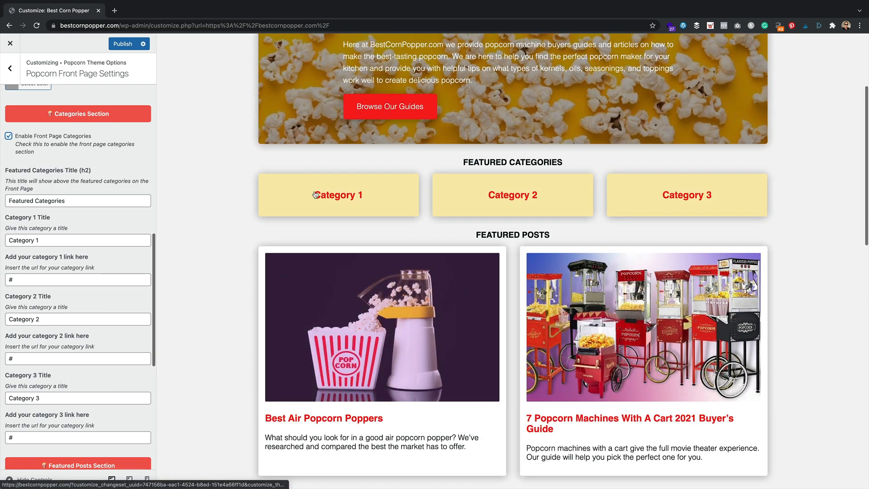
pyautogui.moveTo(471, 208)
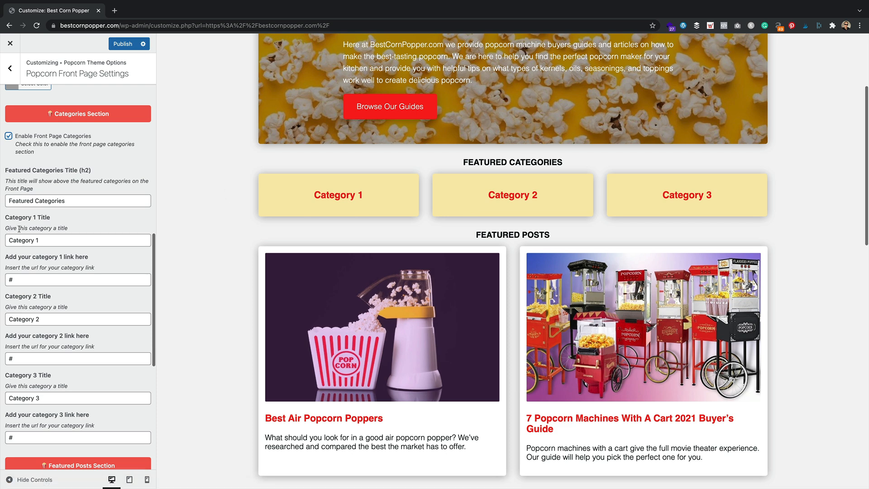
pyautogui.write('Bui')
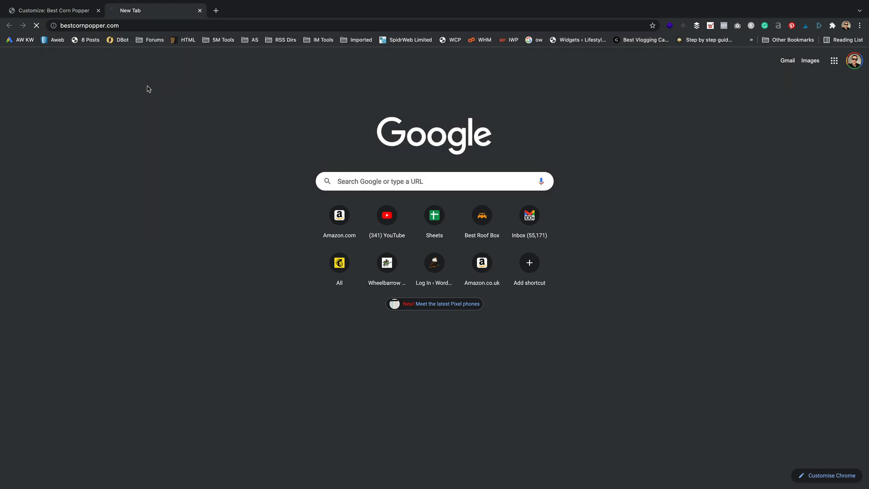
pyautogui.rightClick(439, 119)
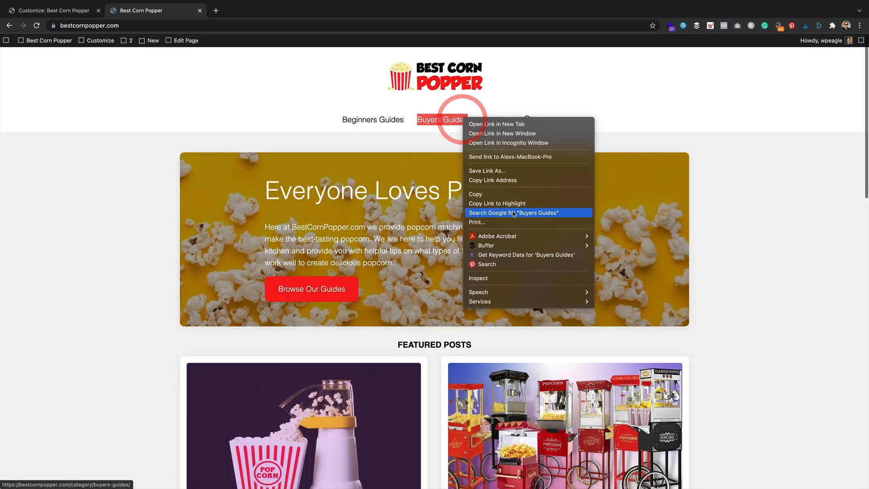
pyautogui.click(52, 10)
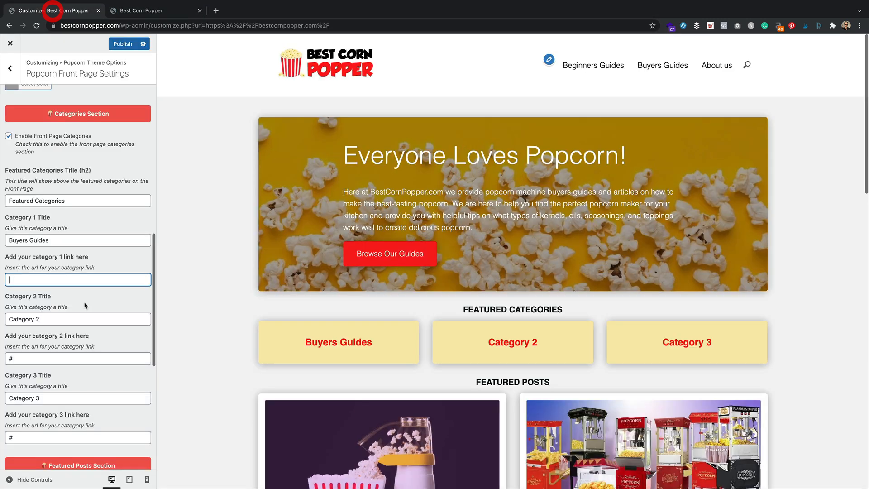
pyautogui.write('https://bestcornpopper.com/category/buyers-guides/')
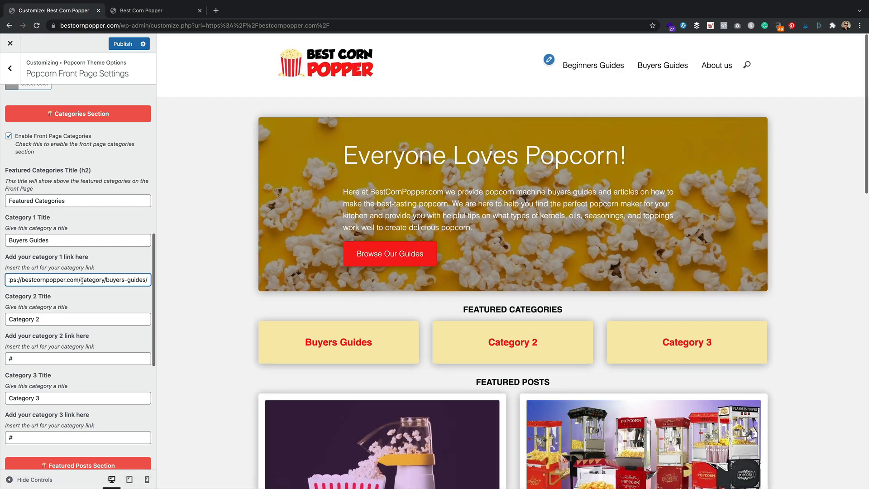
# Title Category 2 'Beginners Guides', add its category link, and clear Category 3's placeholders.
pyautogui.write('Beginners Guides')
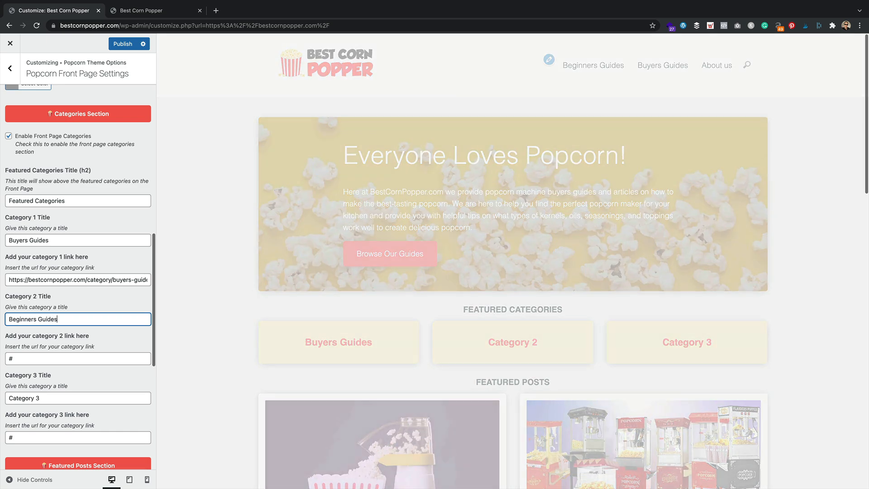
pyautogui.click(155, 10)
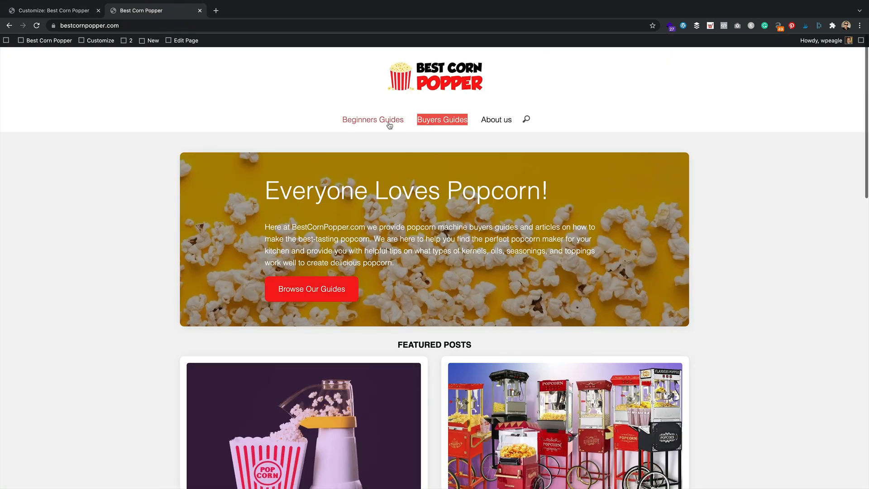
pyautogui.click(53, 10)
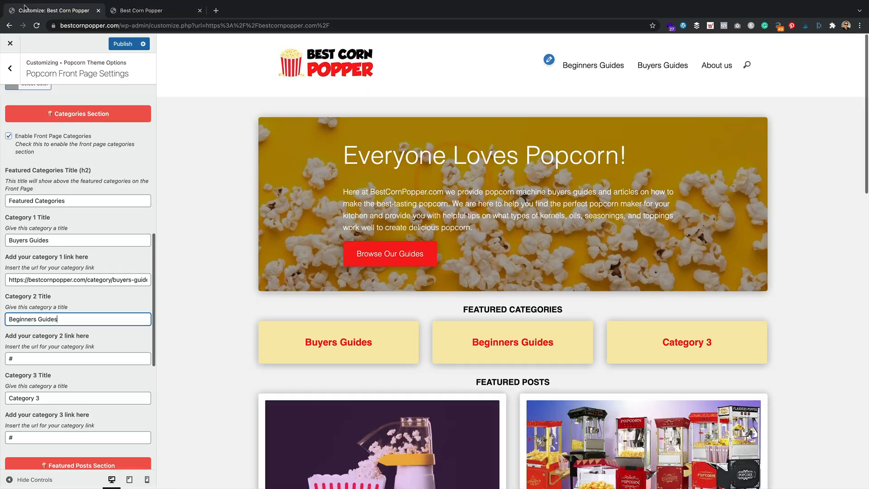
pyautogui.click(77, 358)
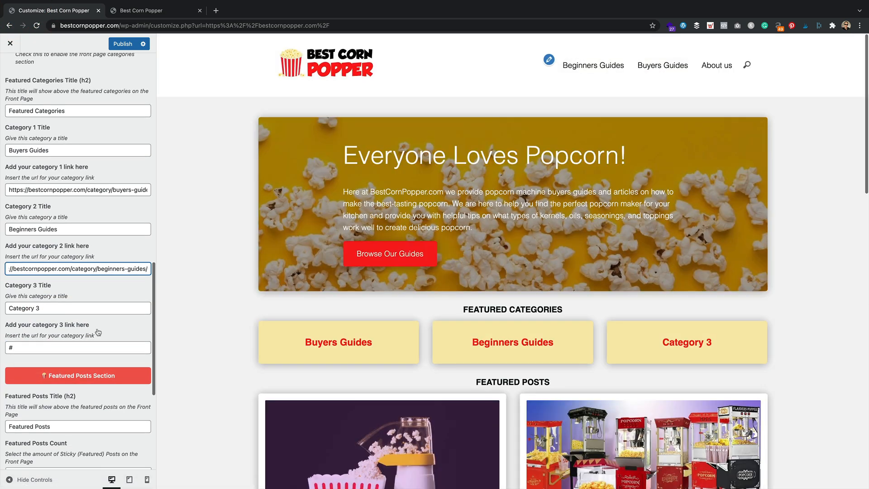
pyautogui.click(77, 309)
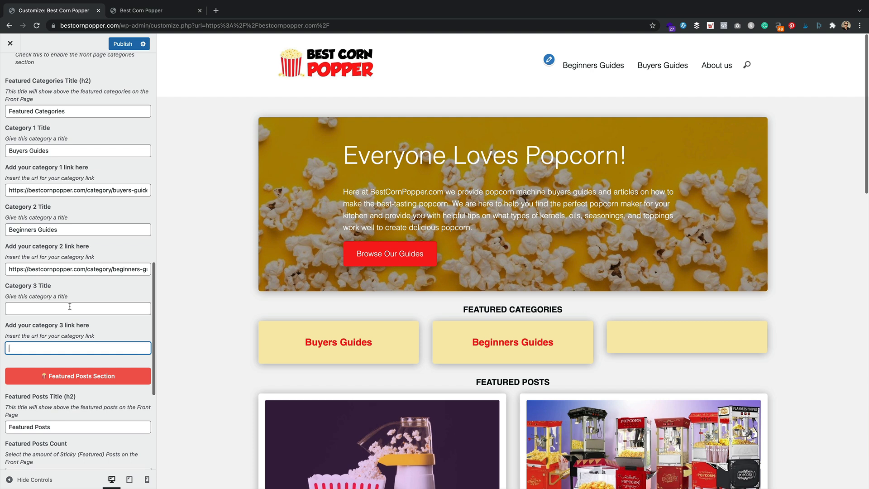
# Title Category 3 'All Articles' and set its link to /blog.
pyautogui.click(77, 308)
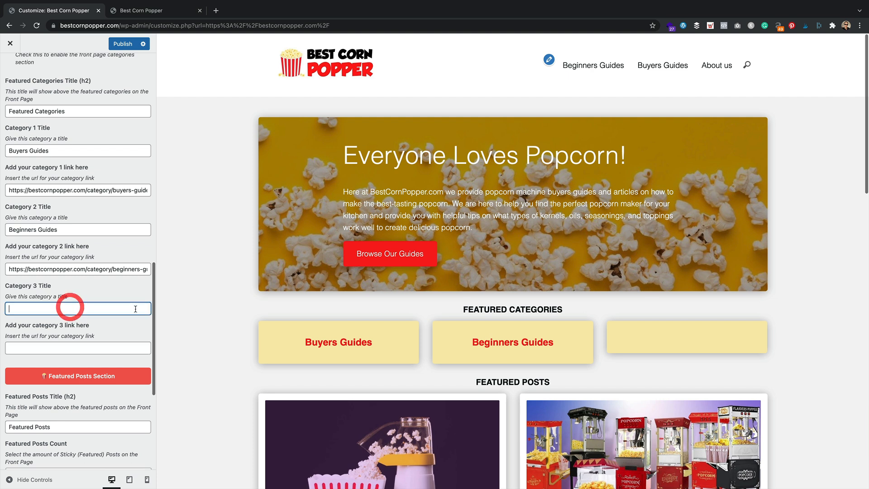
pyautogui.write('All Articles')
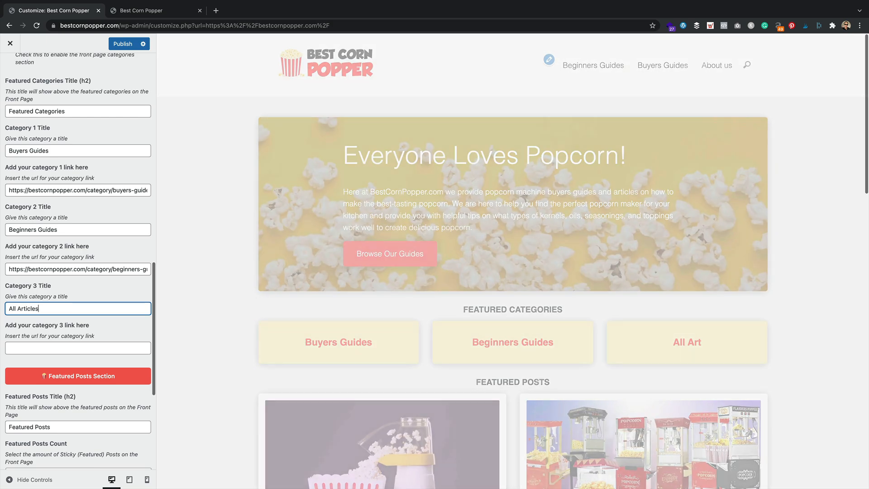
pyautogui.write('/b')
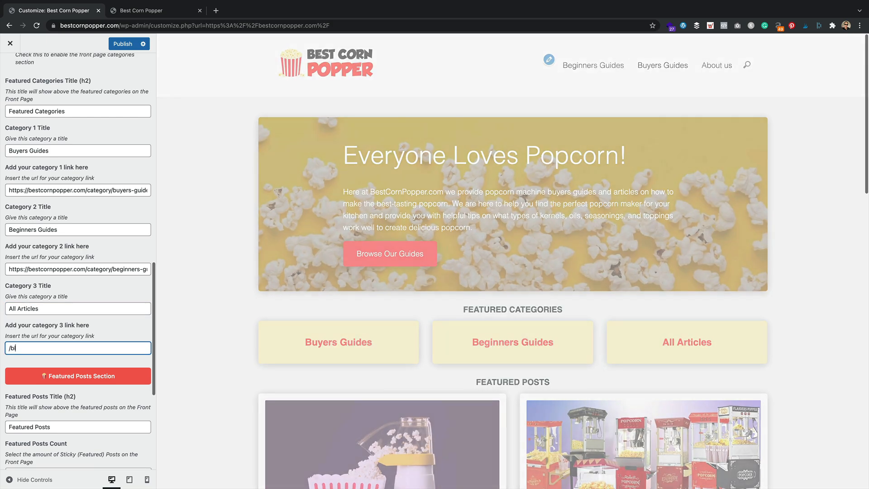
# Check the /blog page on the live site and return to the Customizer.
pyautogui.click(153, 5)
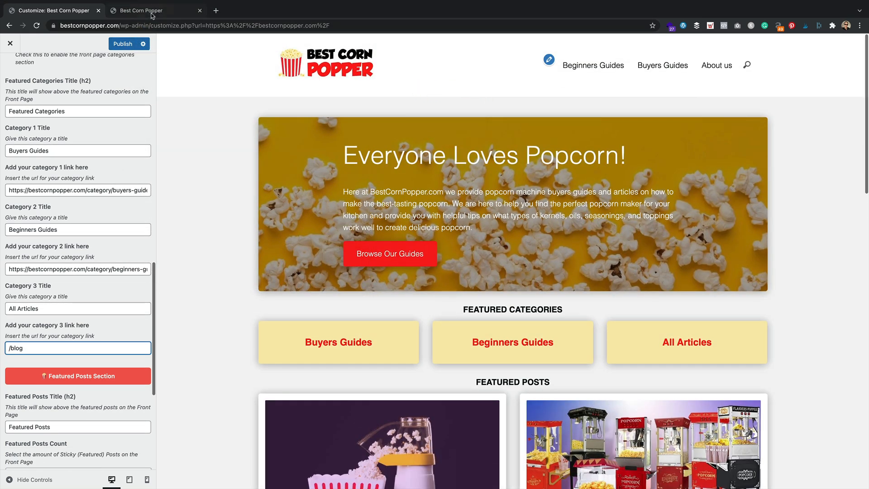
pyautogui.click(106, 25)
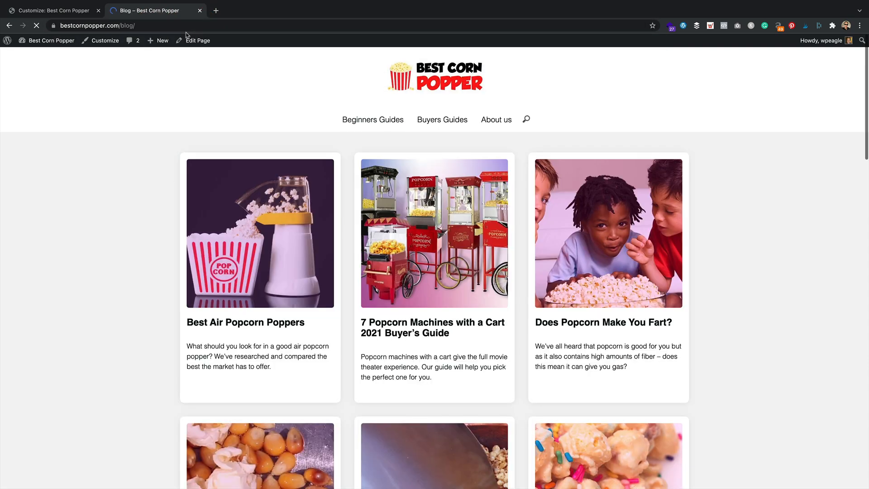
pyautogui.scroll(-3)
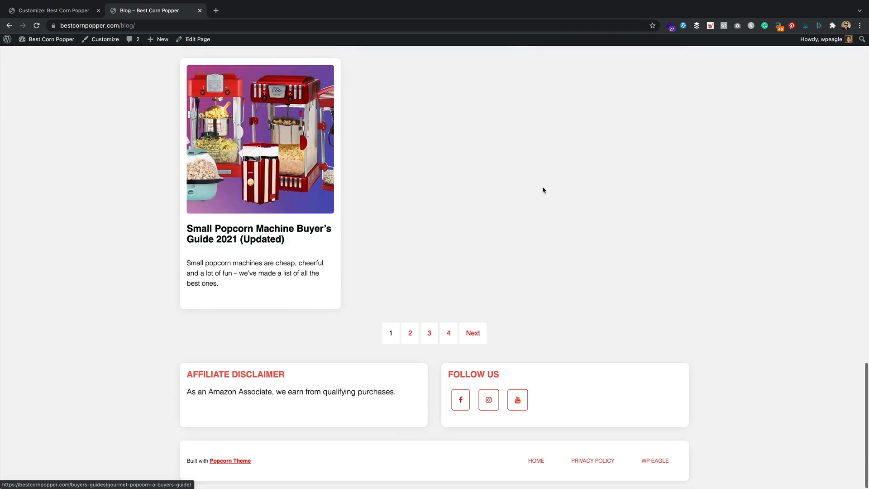
pyautogui.click(53, 10)
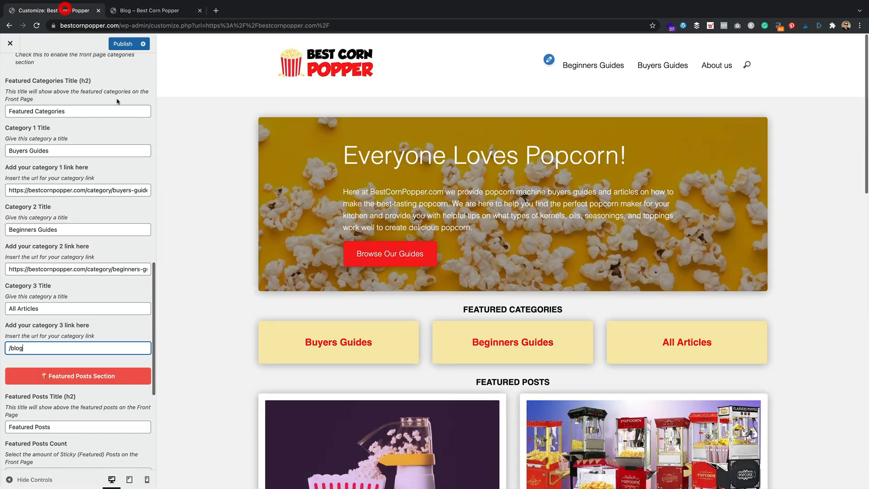
pyautogui.moveTo(175, 234)
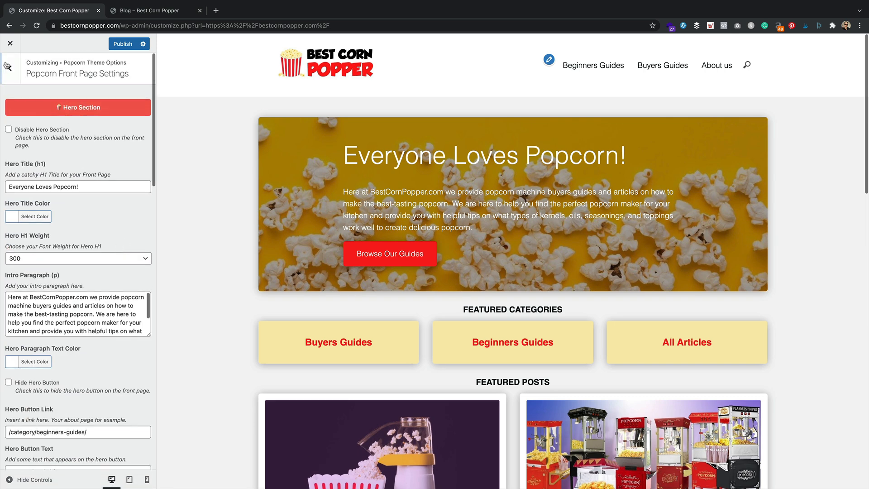
# Review Popcorn Post Settings, then move to Popcorn Footer Settings with the copyright text.
pyautogui.click(10, 67)
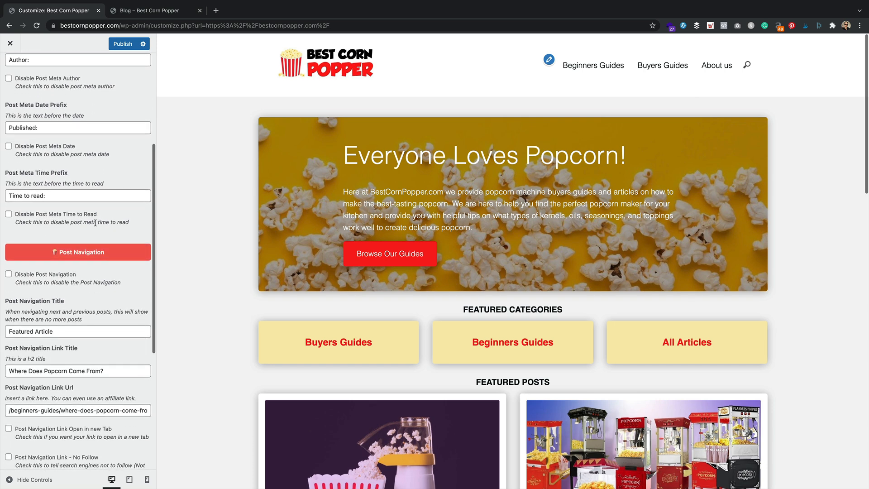
pyautogui.scroll(-3)
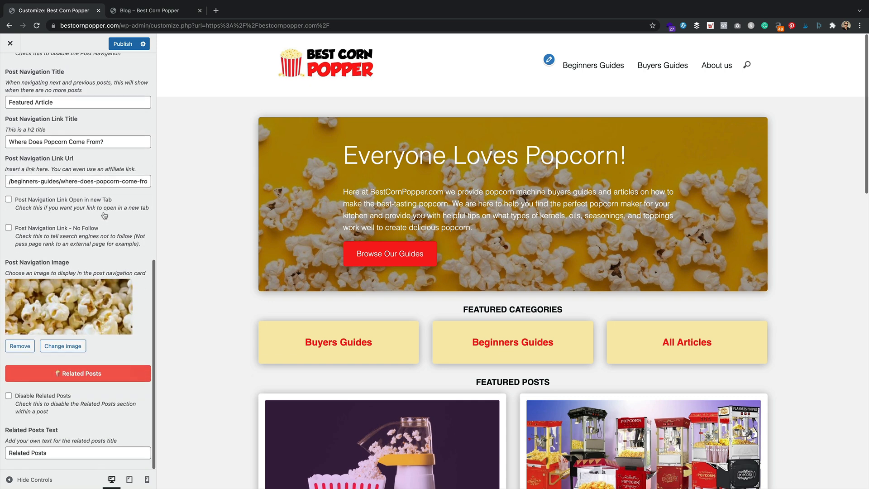
pyautogui.click(10, 68)
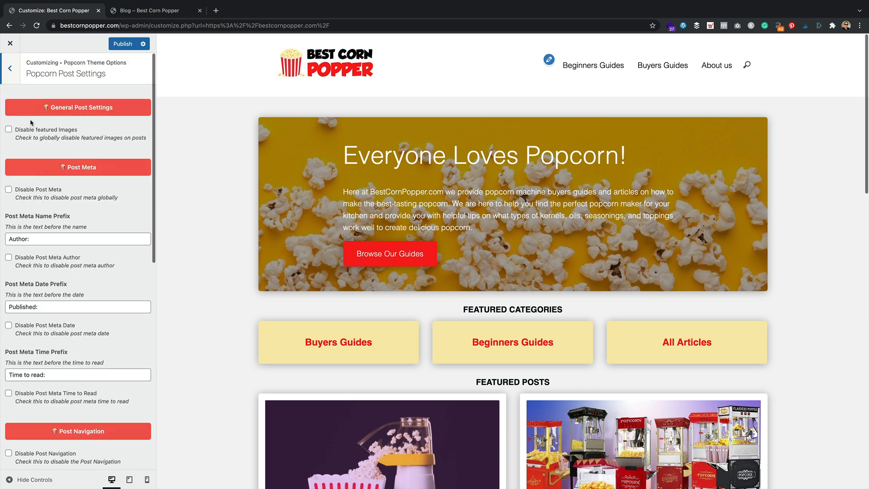
pyautogui.click(10, 67)
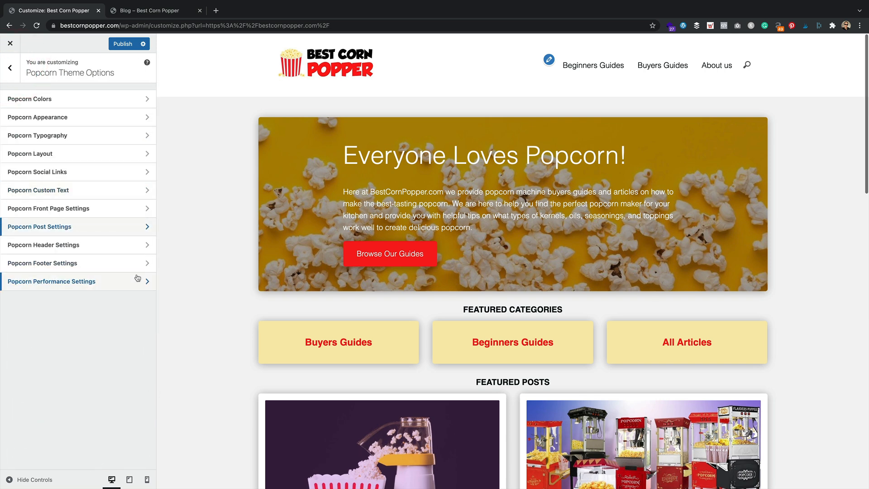
pyautogui.click(43, 245)
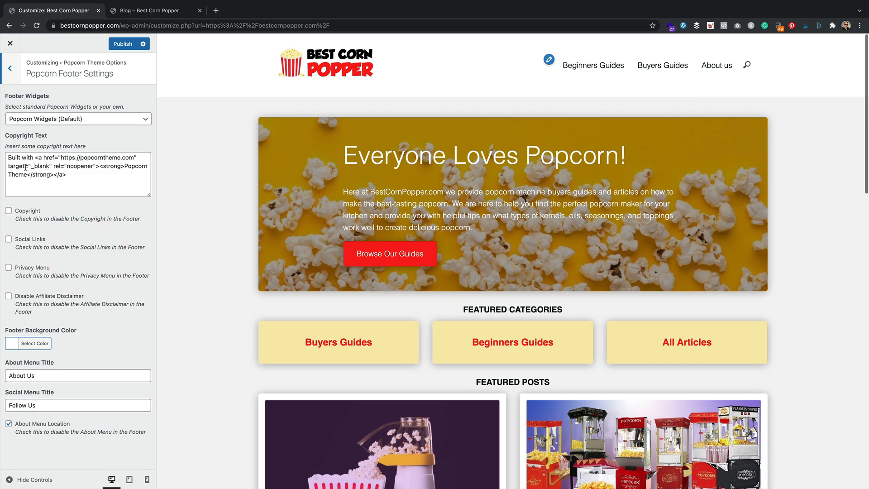
pyautogui.moveTo(276, 302)
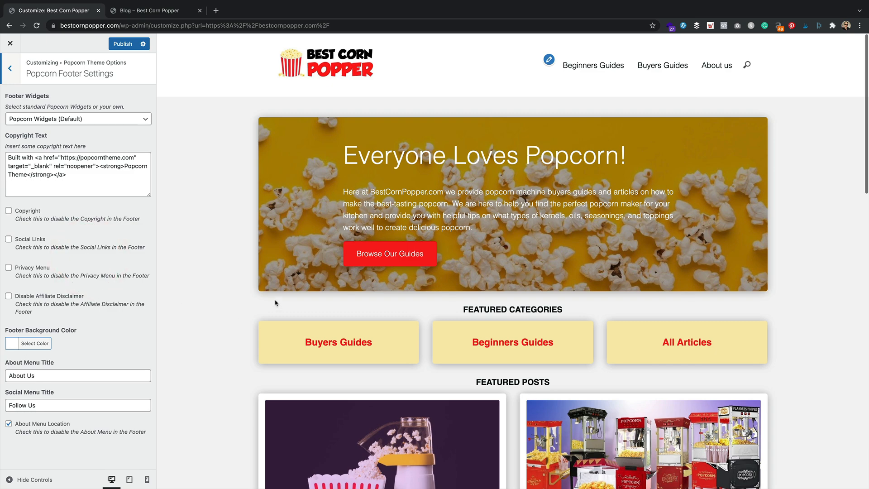
# Compare footer settings with the previewed site footer, then open Popcorn Performance Settings.
pyautogui.scroll(-3)
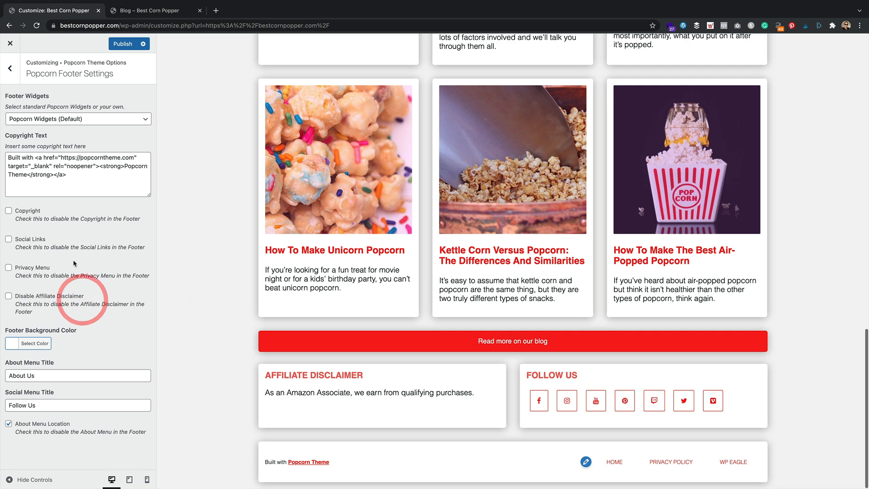
pyautogui.click(10, 68)
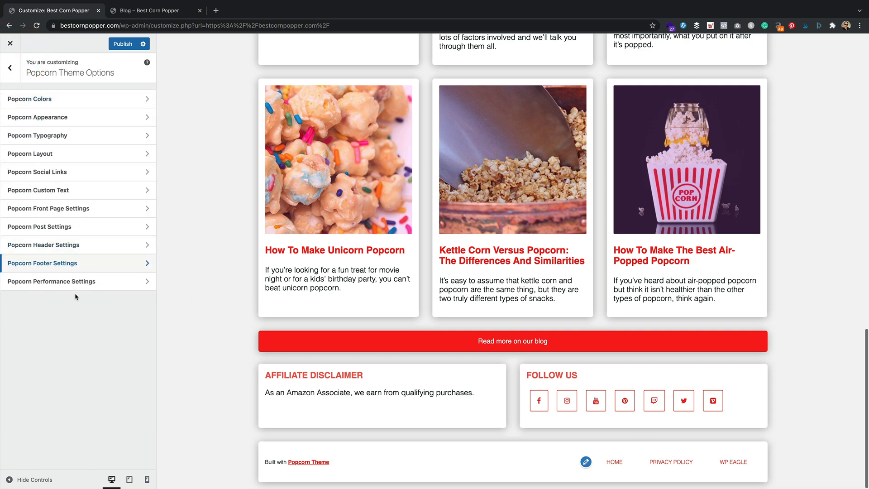
pyautogui.click(51, 281)
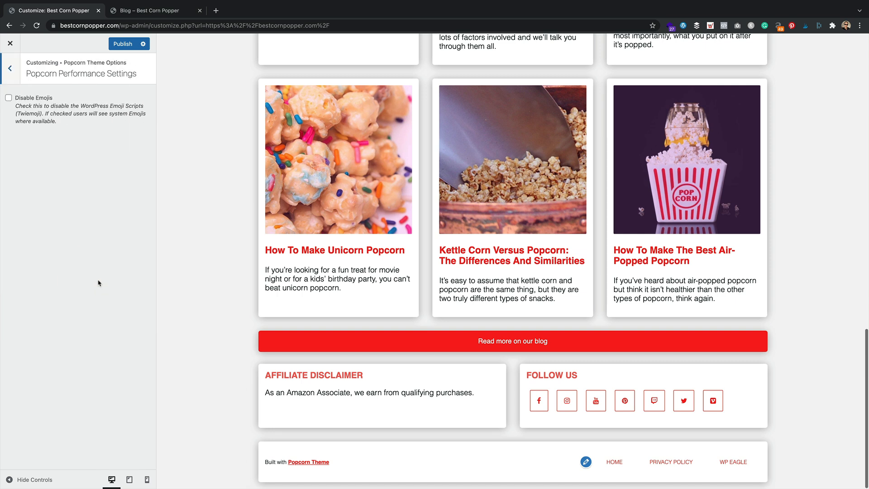
pyautogui.moveTo(74, 201)
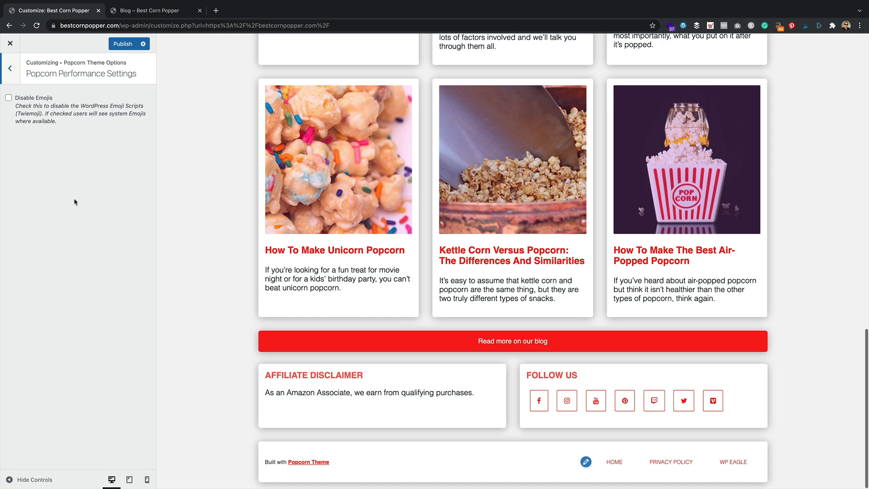
# Exit Performance Settings with the emoji option unchanged and scroll the preview to the top.
pyautogui.click(10, 67)
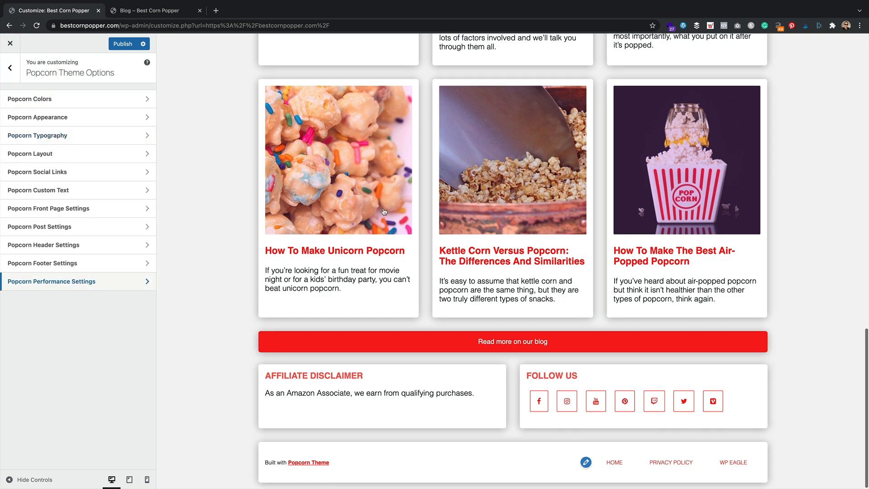
pyautogui.scroll(3)
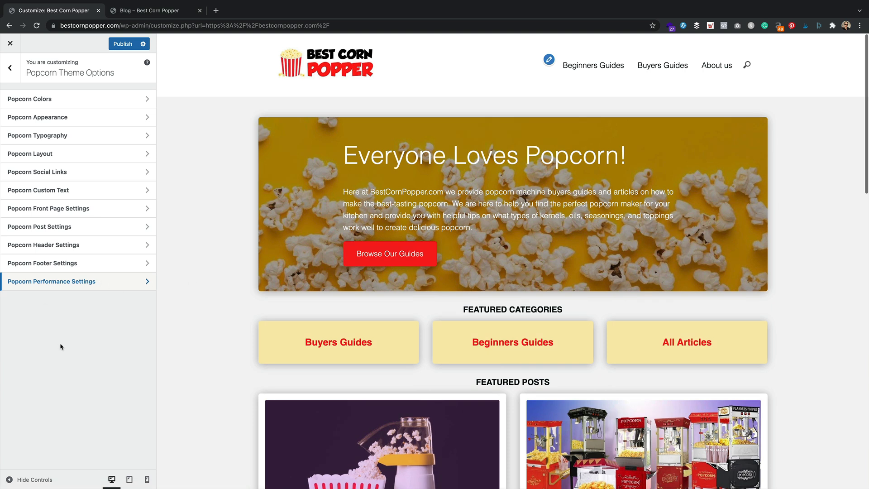